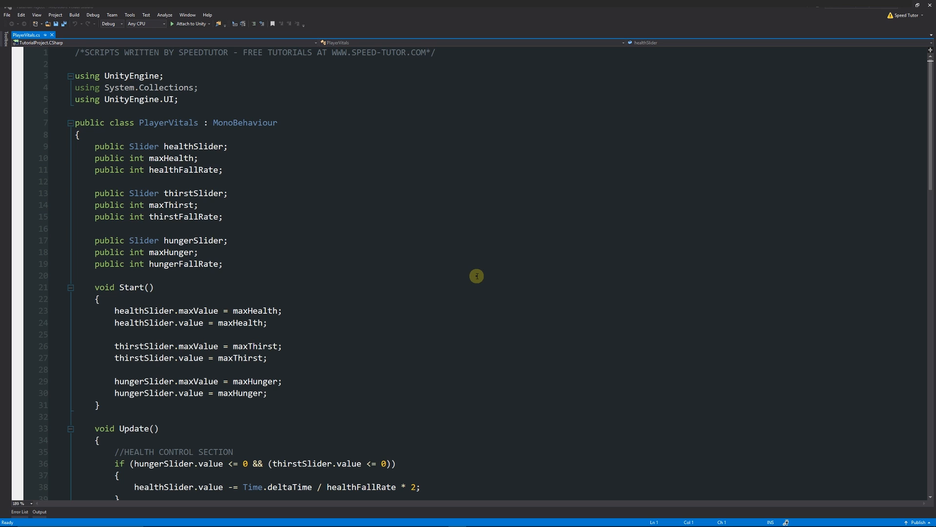
{"action": "mouse_move", "coordinate": [321, 138]}
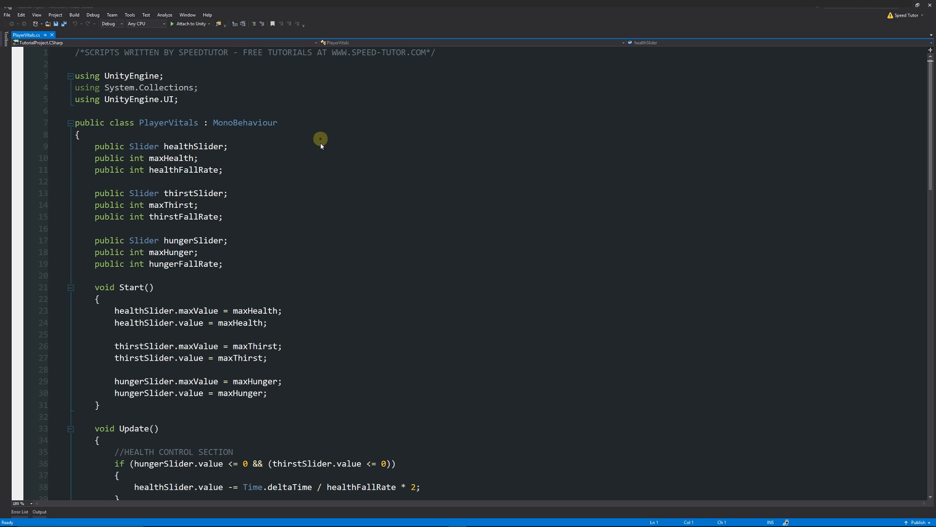
{"action": "mouse_move", "coordinate": [329, 211]}
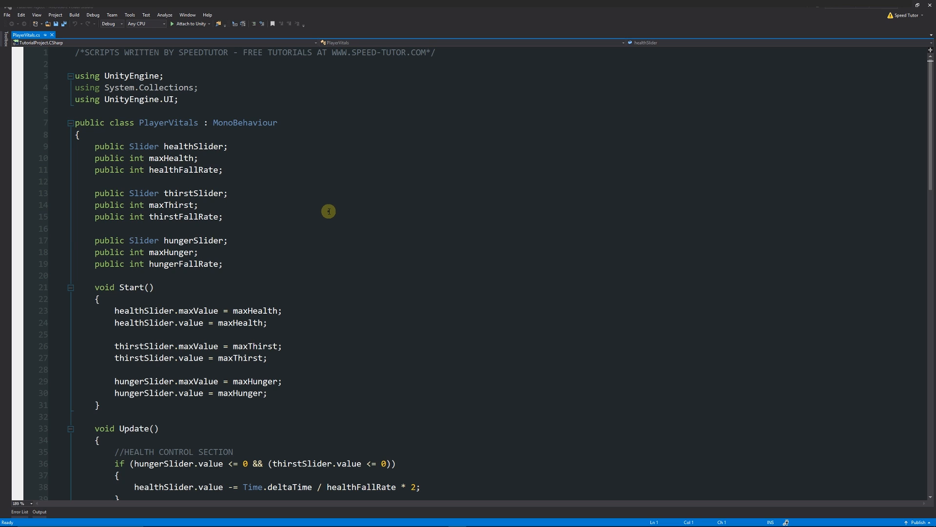
Step: Select the Camera in the Hierarchy to show its Player Vitals fields
{"action": "scroll", "scroll_direction": "down", "scroll_amount": 3}
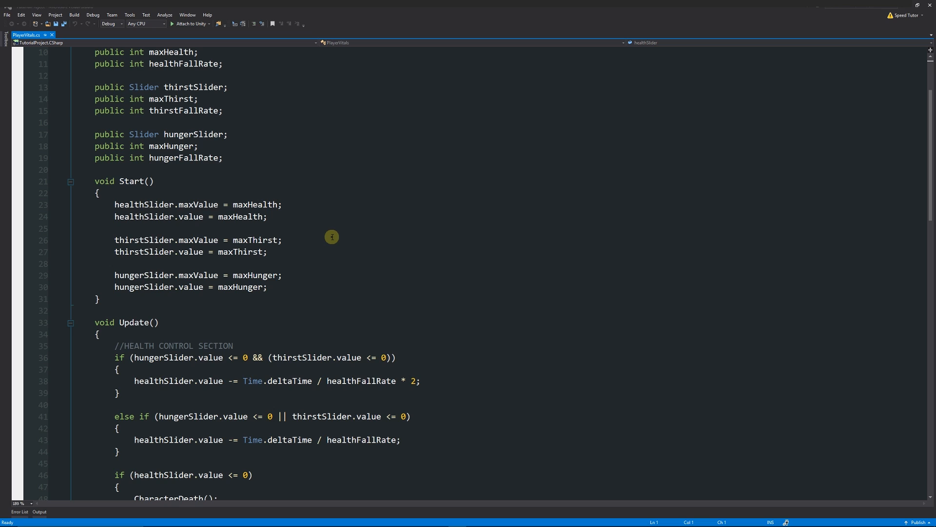
{"action": "mouse_move", "coordinate": [326, 241]}
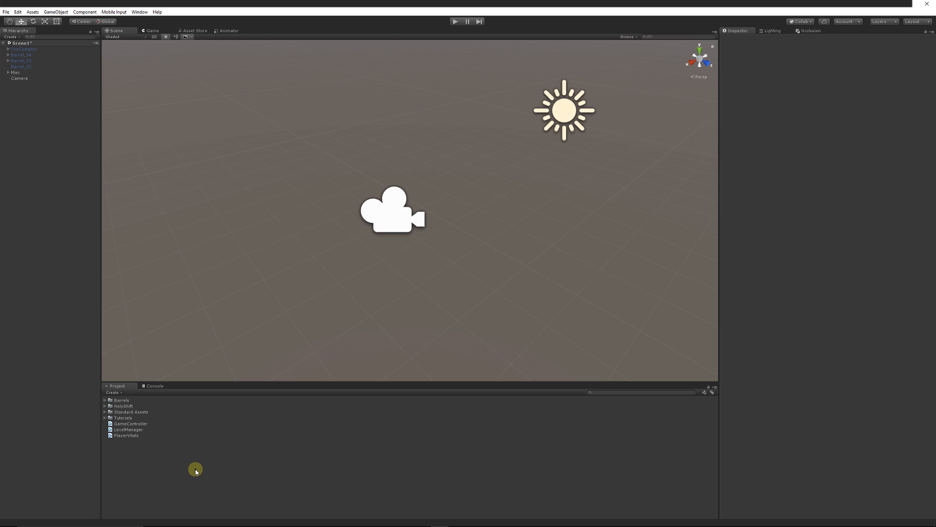
{"action": "mouse_move", "coordinate": [160, 412]}
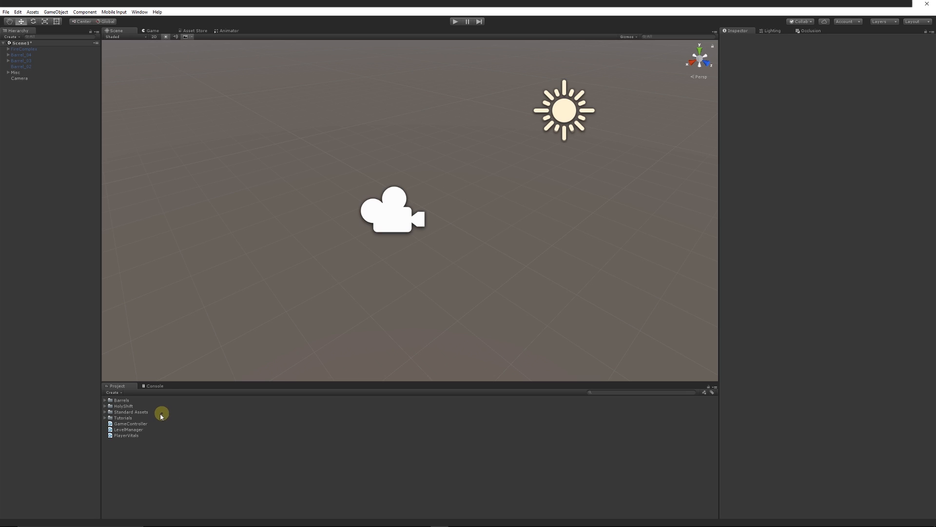
{"action": "mouse_move", "coordinate": [104, 443]}
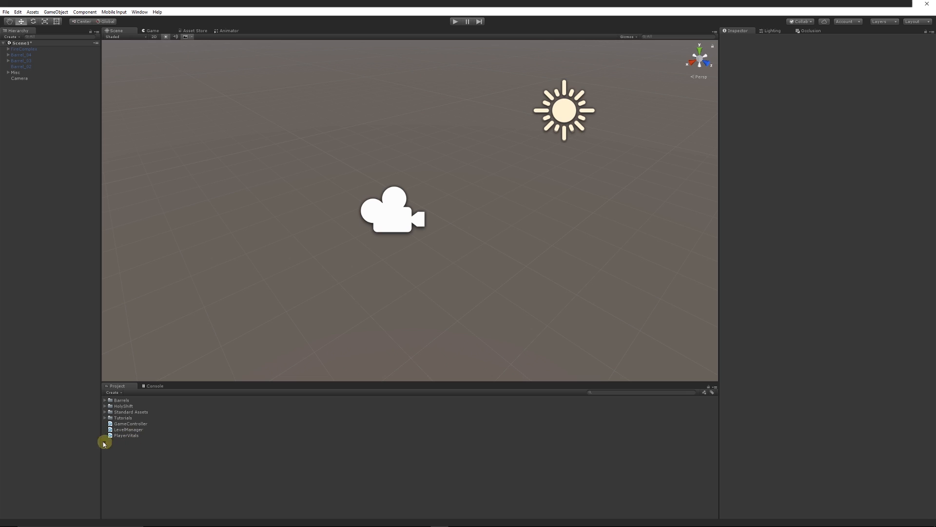
{"action": "mouse_move", "coordinate": [176, 452]}
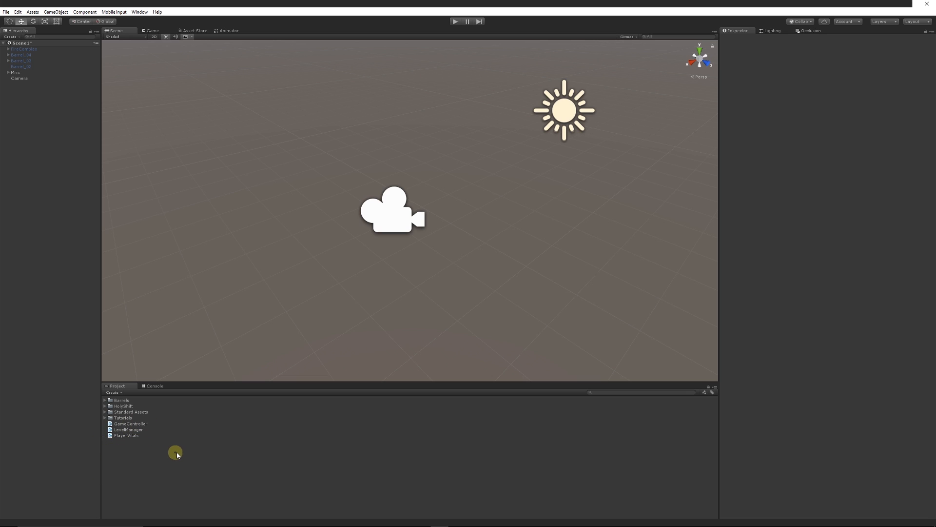
{"action": "mouse_move", "coordinate": [179, 454]}
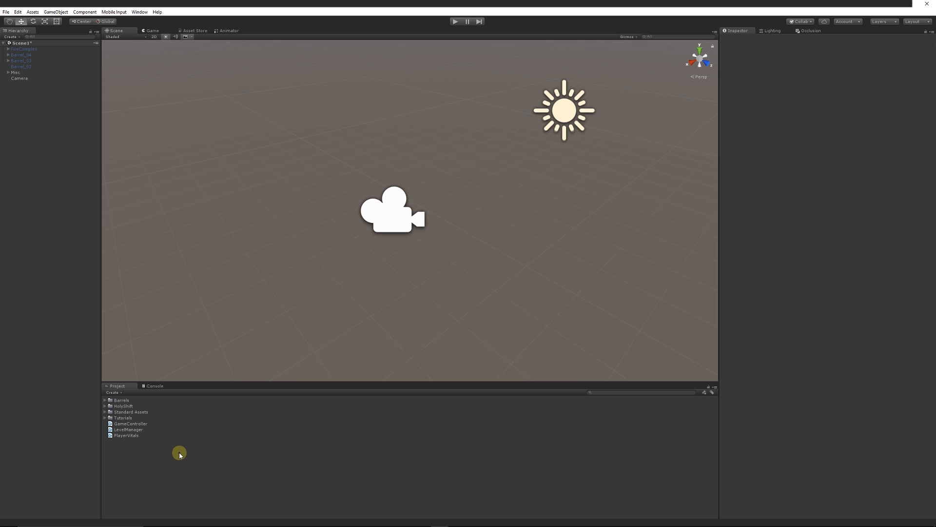
{"action": "mouse_move", "coordinate": [150, 477]}
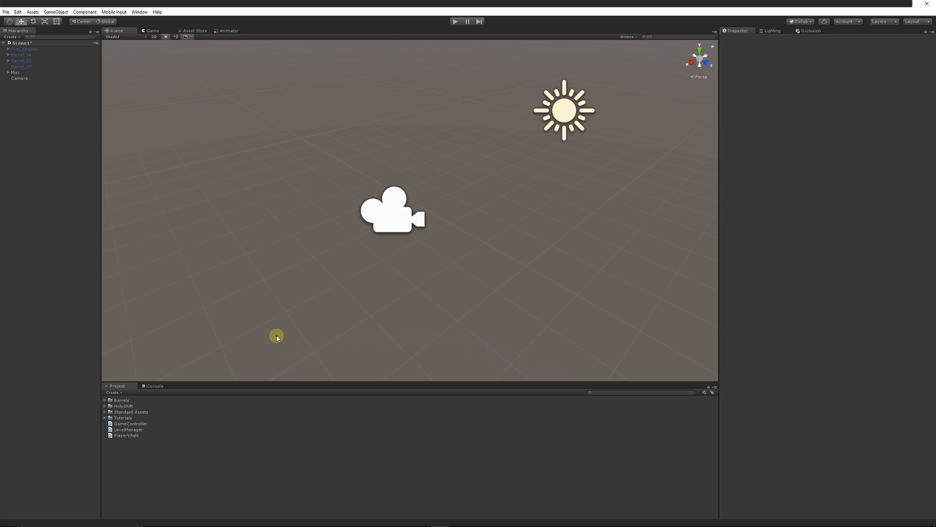
{"action": "mouse_move", "coordinate": [274, 331]}
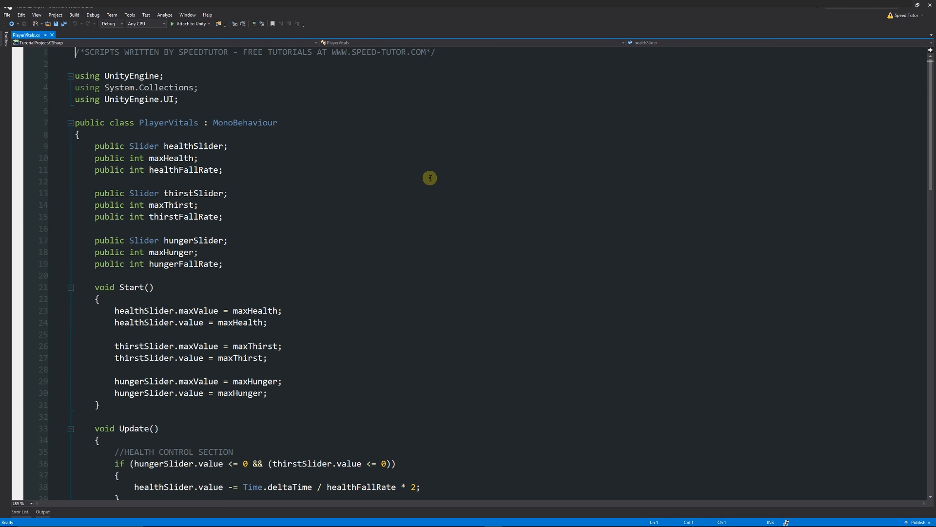
{"action": "scroll", "scroll_direction": "down", "scroll_amount": 3}
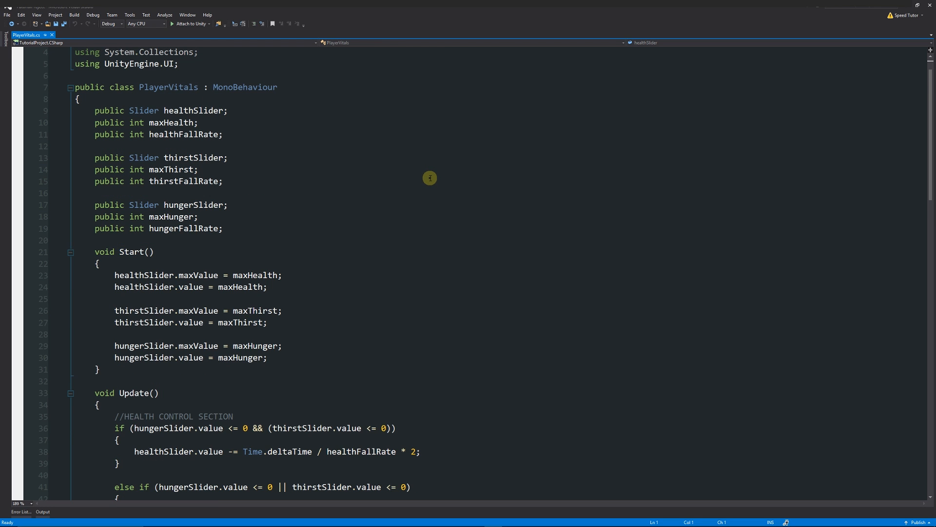
{"action": "mouse_move", "coordinate": [299, 210]}
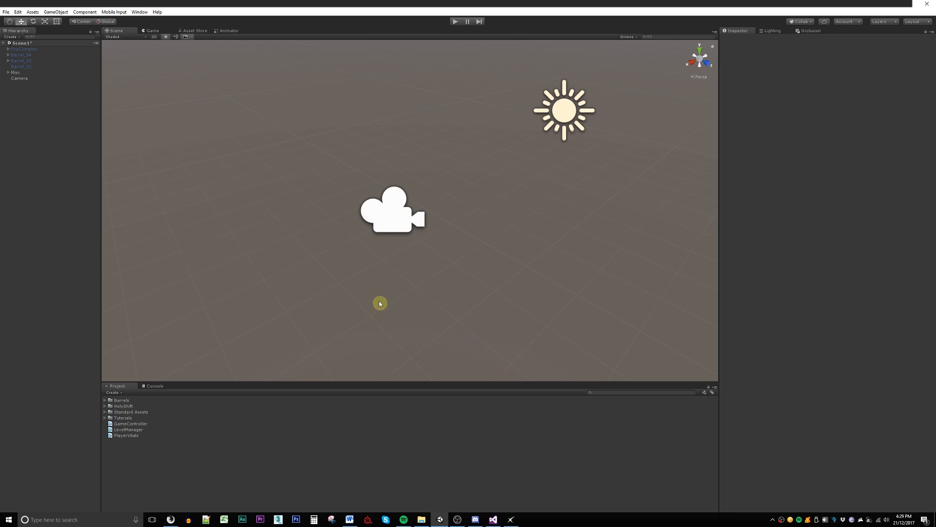
{"action": "left_click", "coordinate": [20, 78]}
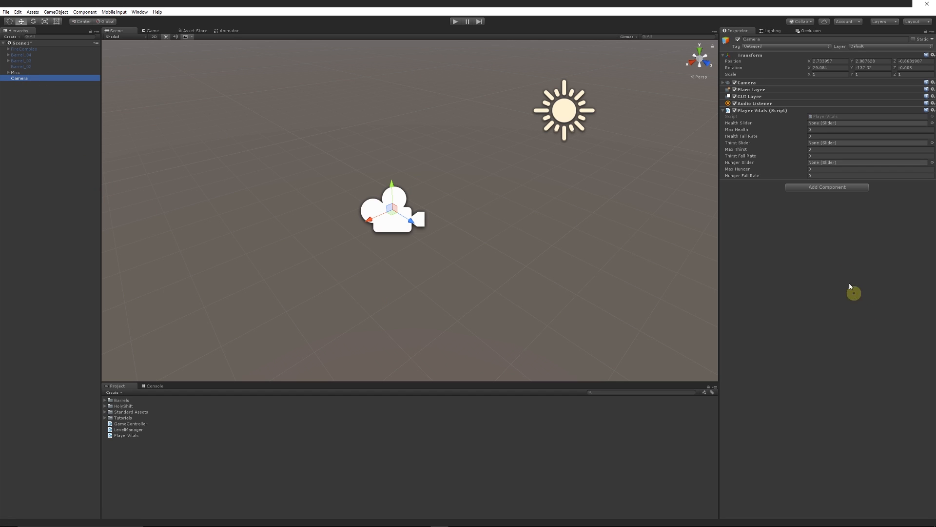
{"action": "mouse_move", "coordinate": [779, 192]}
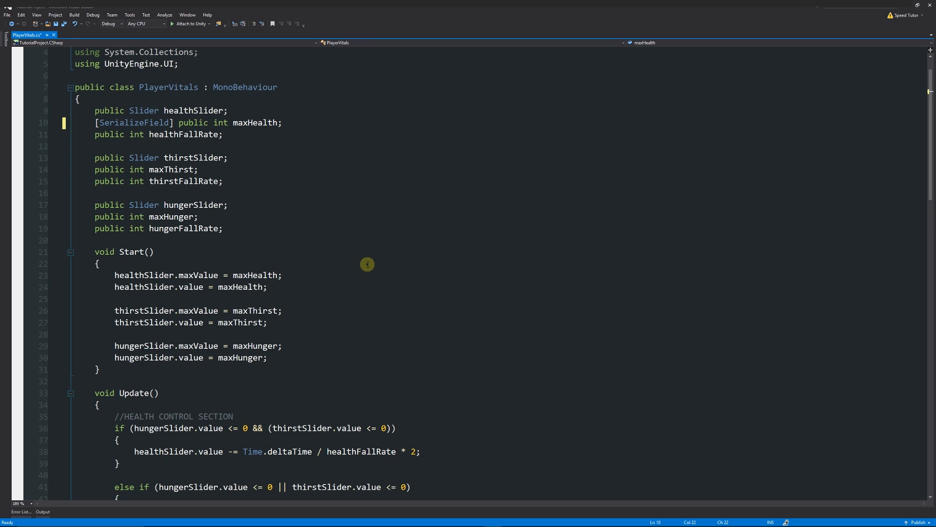
Step: Change maxHealth to a private serialized field and hide healthFallRate with [HideInInspector]
{"action": "key", "text": "ctrl+s"}
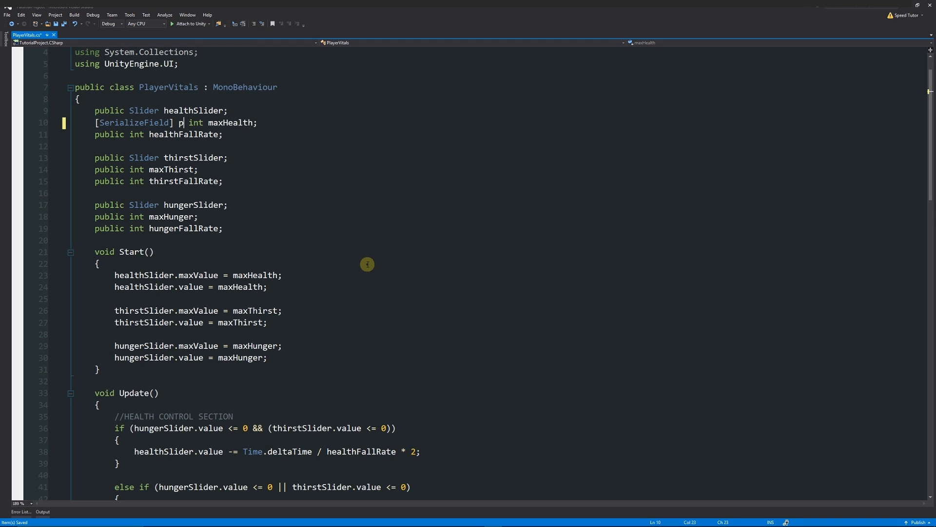
{"action": "type", "text": "rivate"}
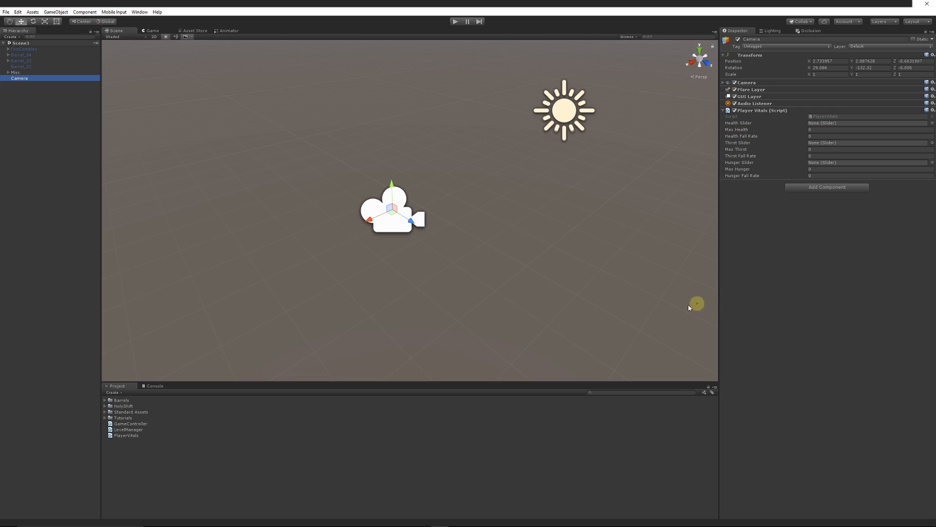
{"action": "mouse_move", "coordinate": [827, 137]}
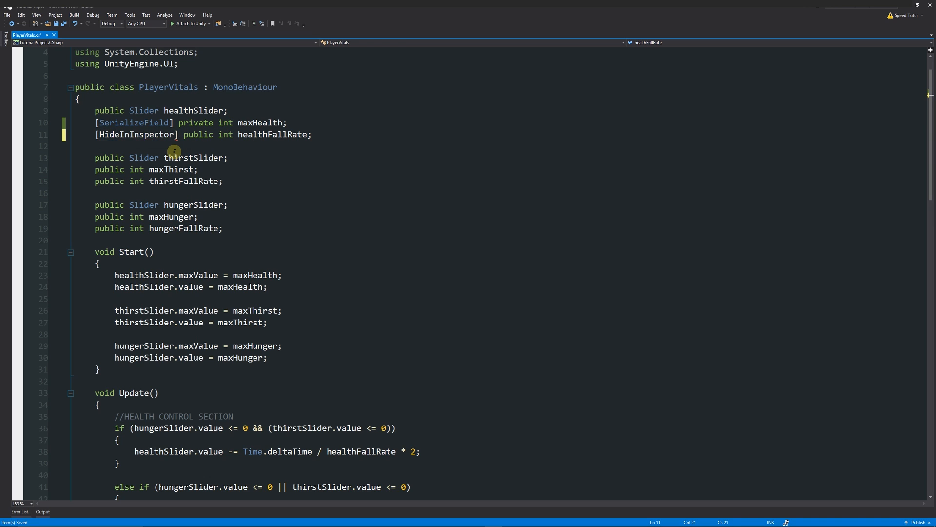
{"action": "double_click", "coordinate": [136, 135]}
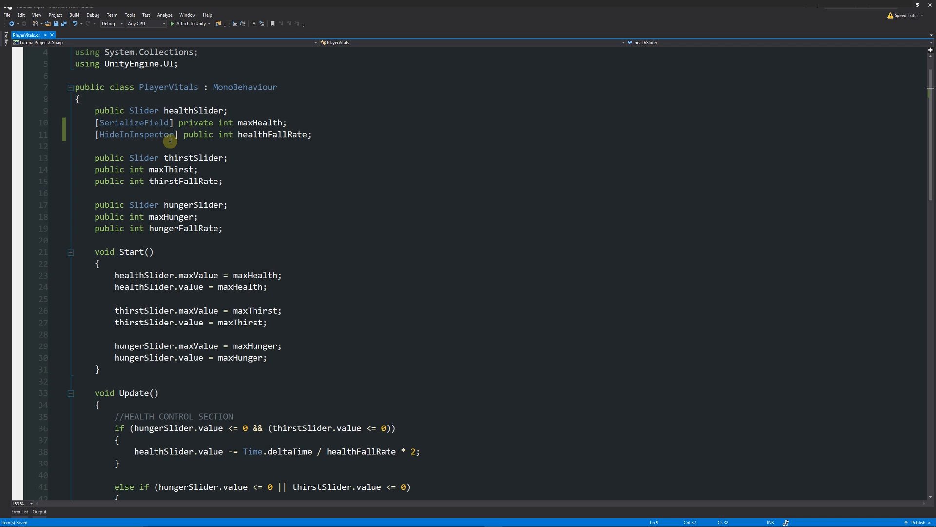
{"action": "left_click", "coordinate": [228, 111]}
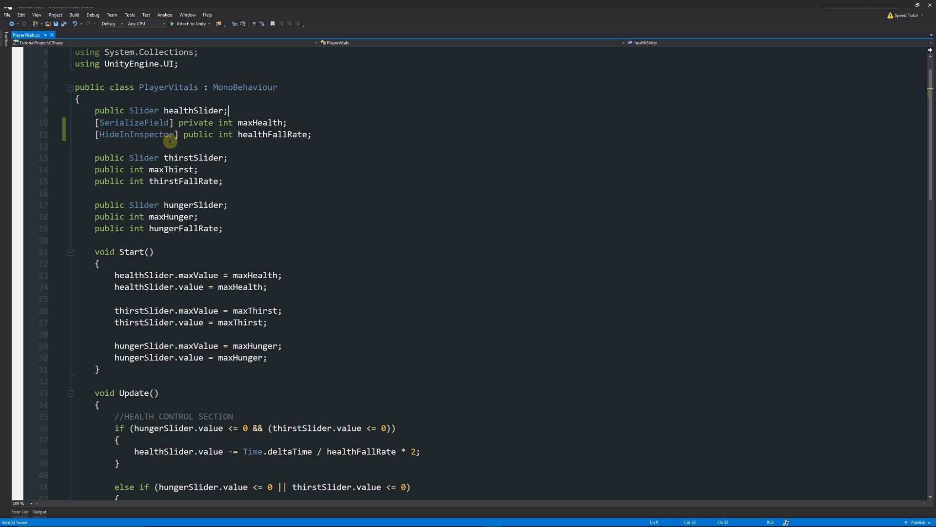
{"action": "key", "text": "enter"}
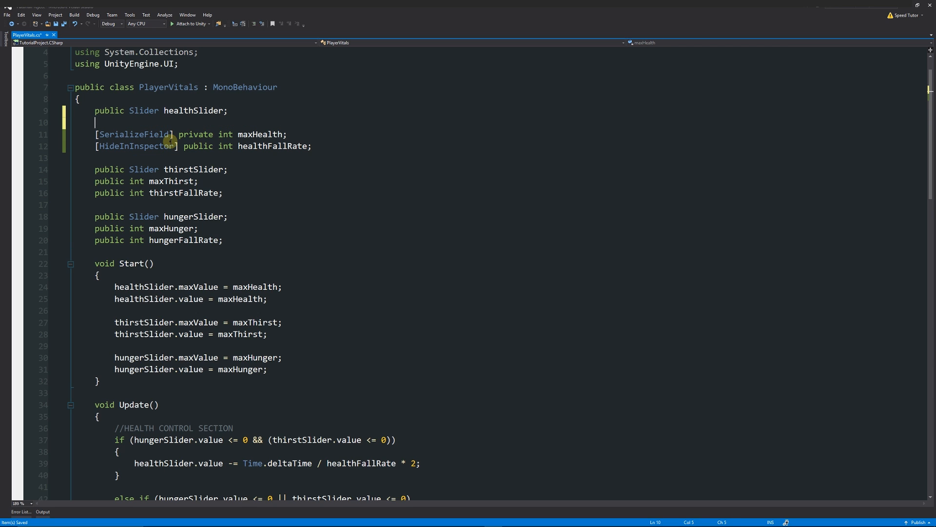
{"action": "type", "text": "[]"}
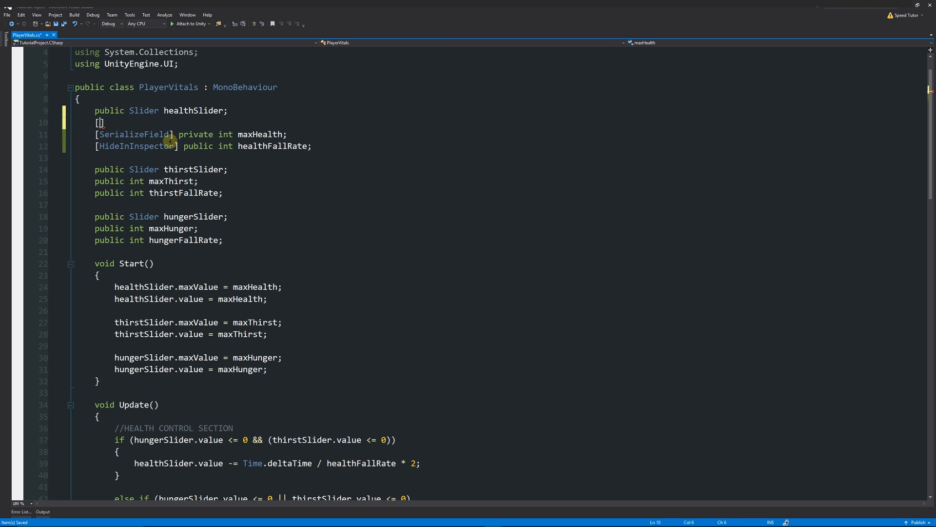
{"action": "type", "text": "Tooltip"}
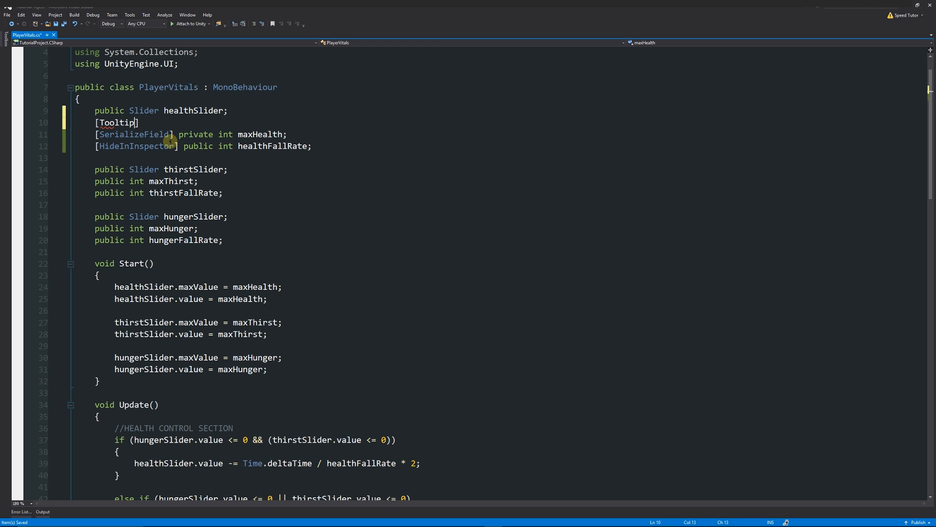
{"action": "type", "text": "()"}
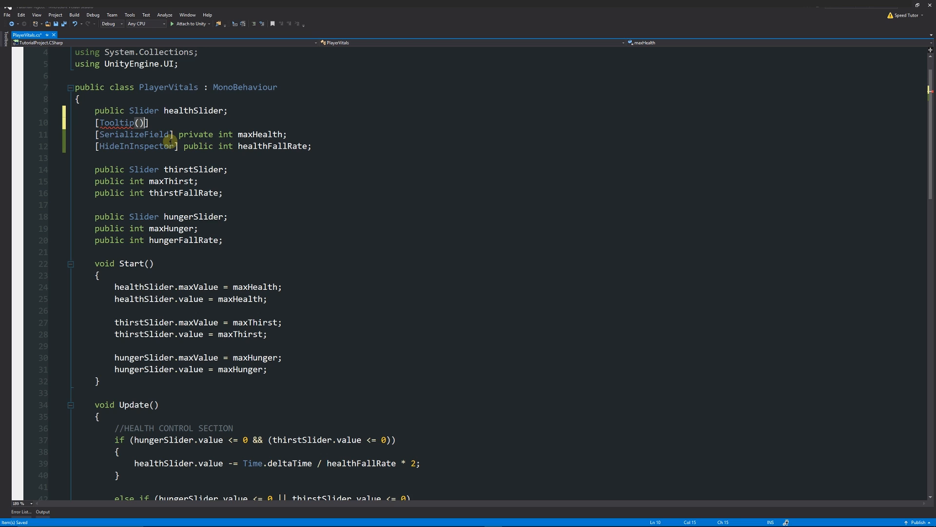
{"action": "type", "text": "\"\""}
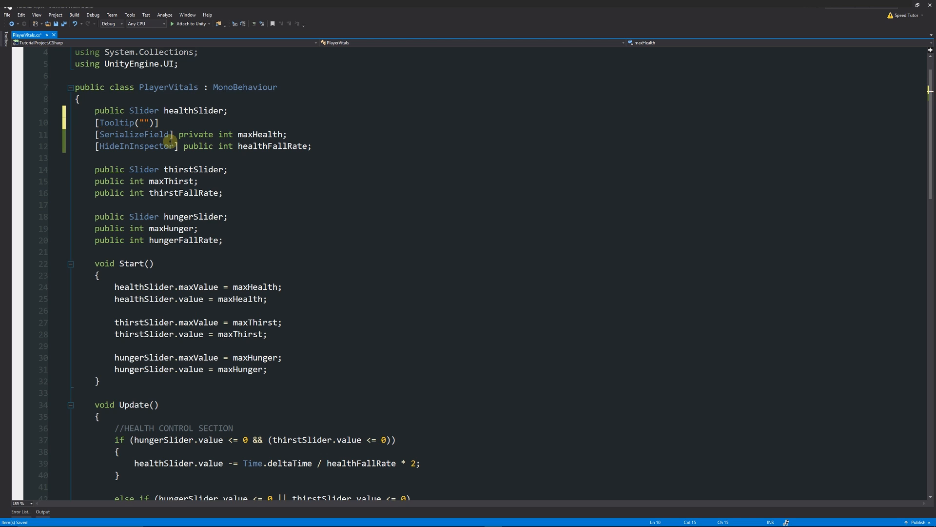
{"action": "type", "text": "This is a variable for"}
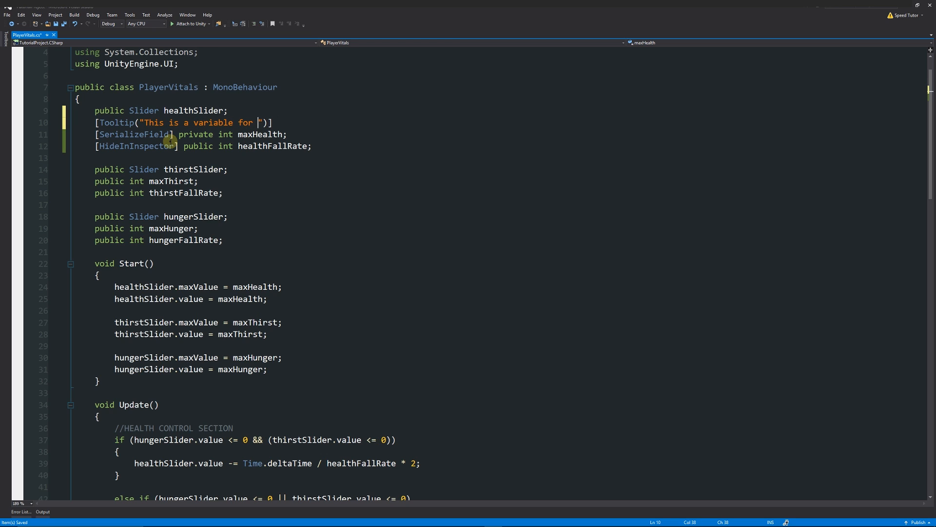
{"action": "type", "text": "maximum health -"}
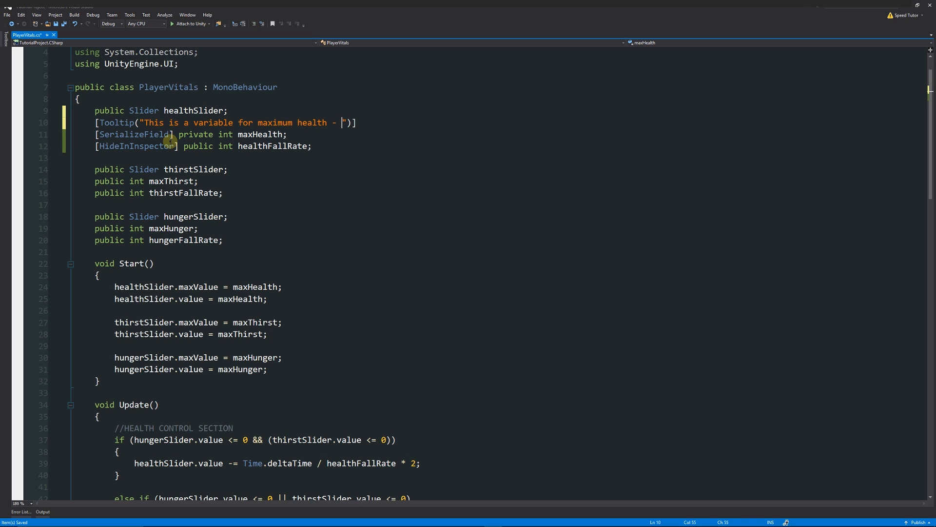
{"action": "type", "text": "Maxim"}
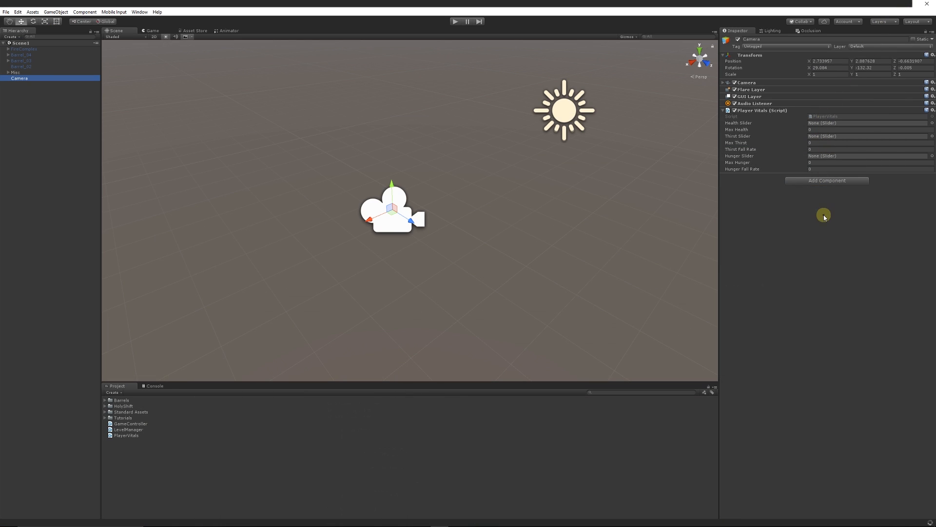
{"action": "mouse_move", "coordinate": [734, 143]}
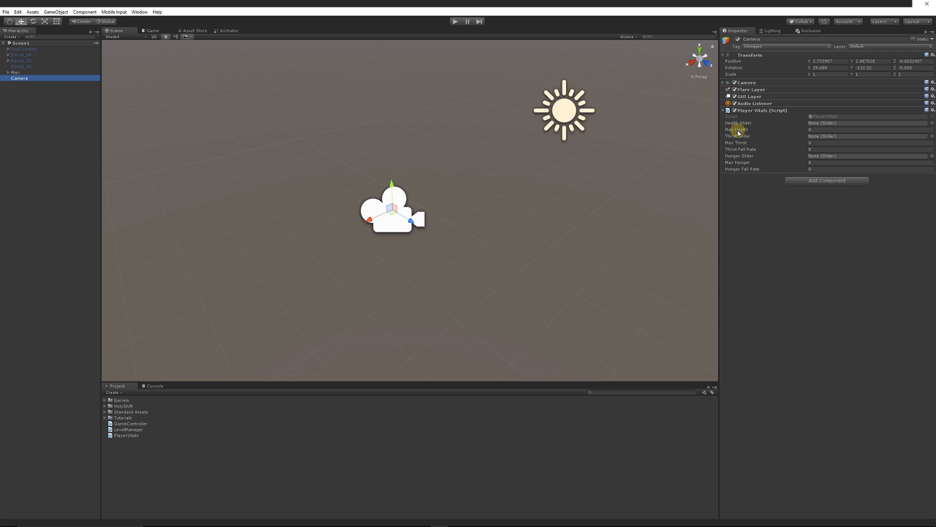
{"action": "mouse_move", "coordinate": [736, 129]}
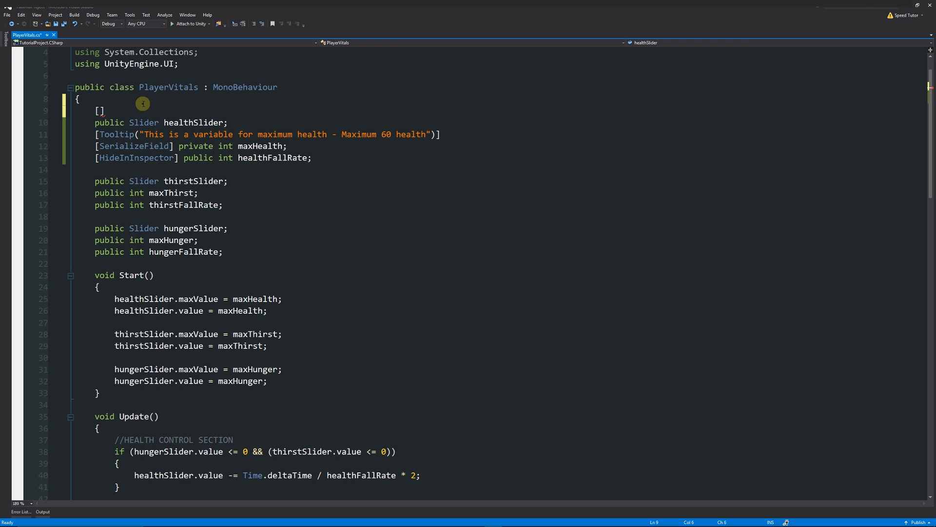
Step: Add [Header("Health Variables")] and [Header("Thirst Variables")] above the two field groups
{"action": "type", "text": "Header("}
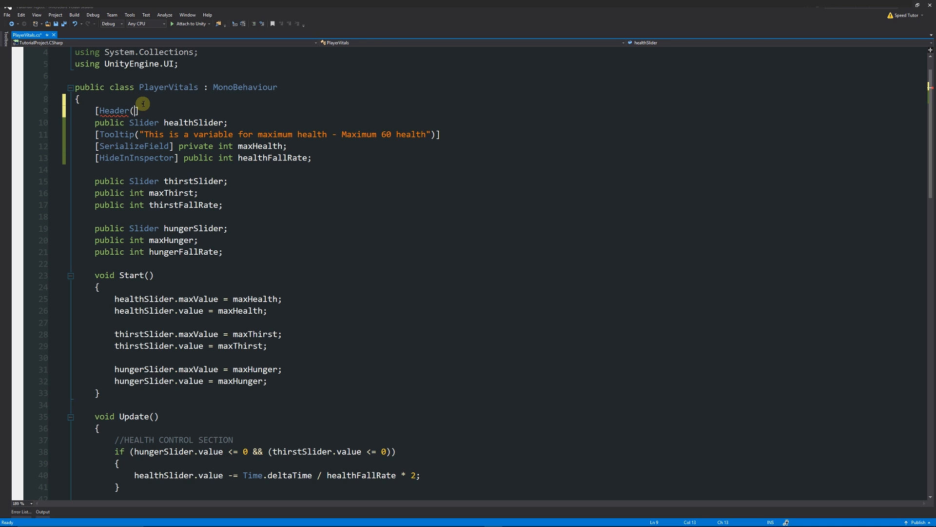
{"action": "type", "text": "]"}
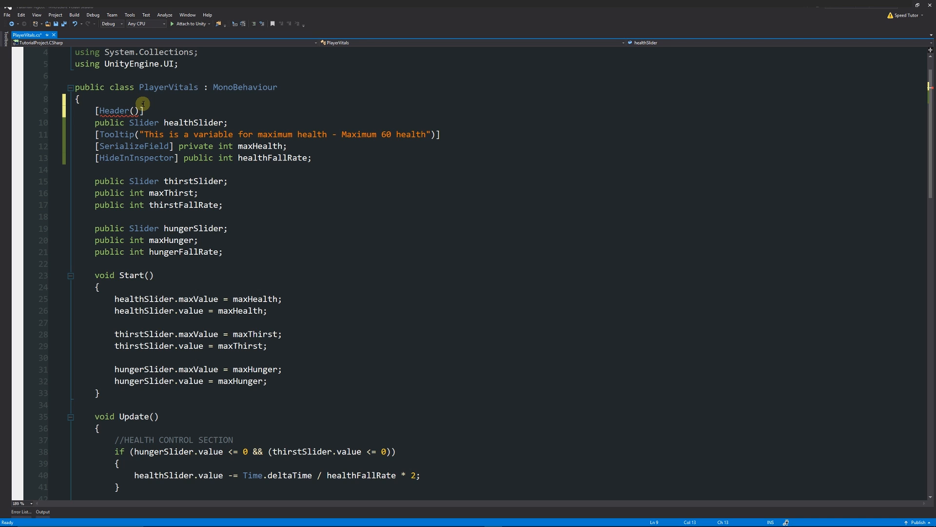
{"action": "type", "text": "\""}
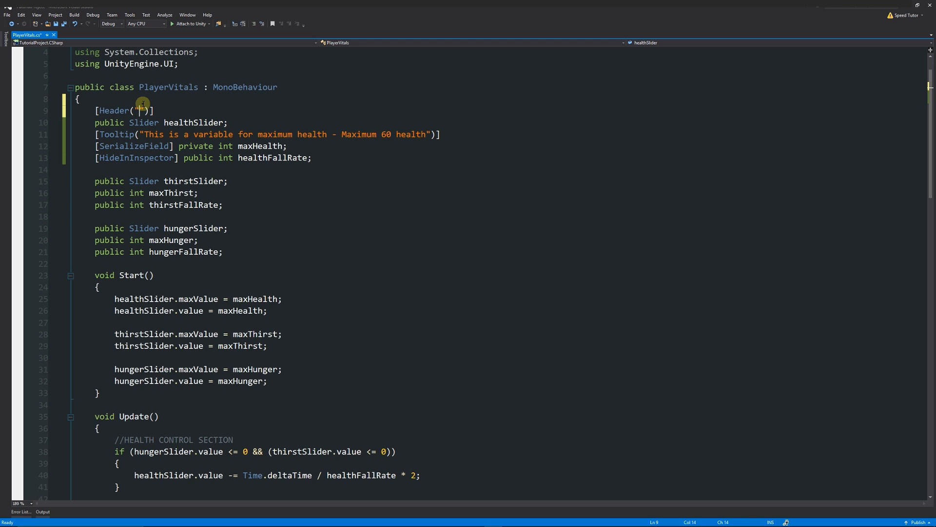
{"action": "type", "text": "Health Vari"}
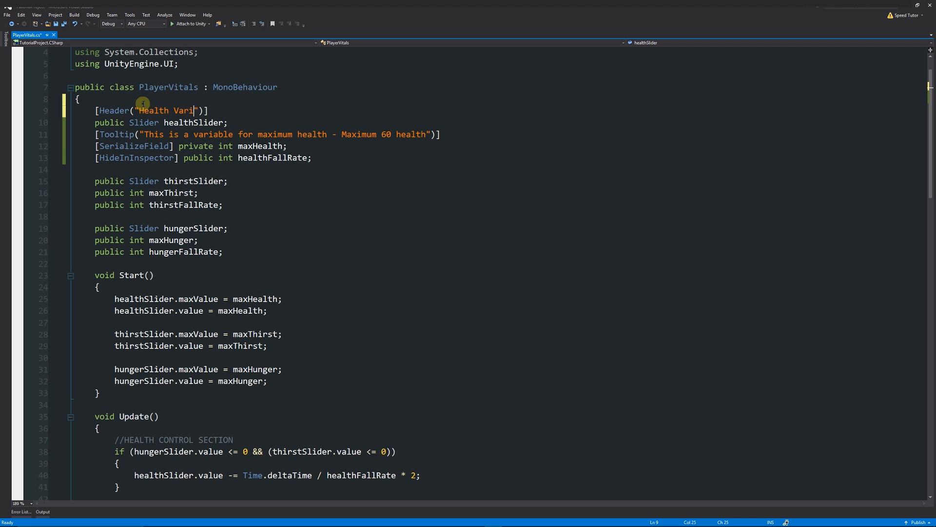
{"action": "type", "text": "ables"}
{"action": "type", "text": "["}
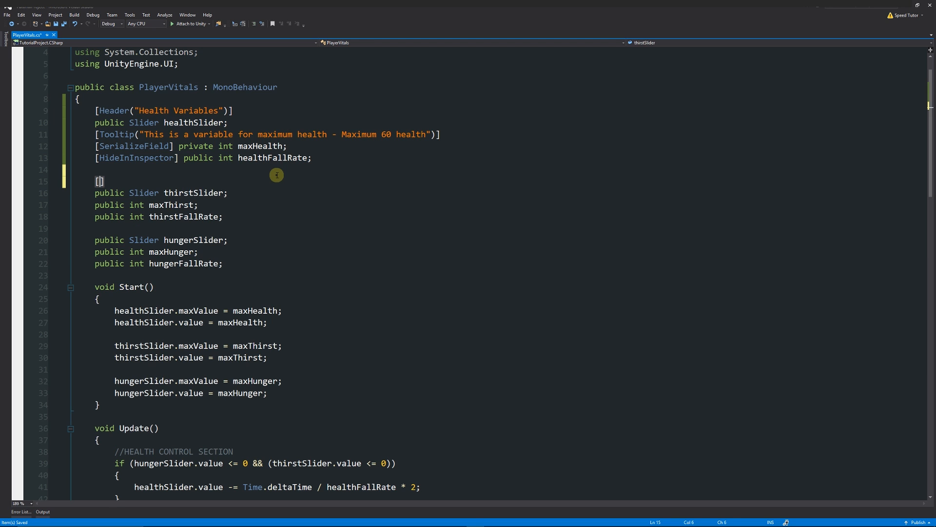
{"action": "type", "text": "Header"}
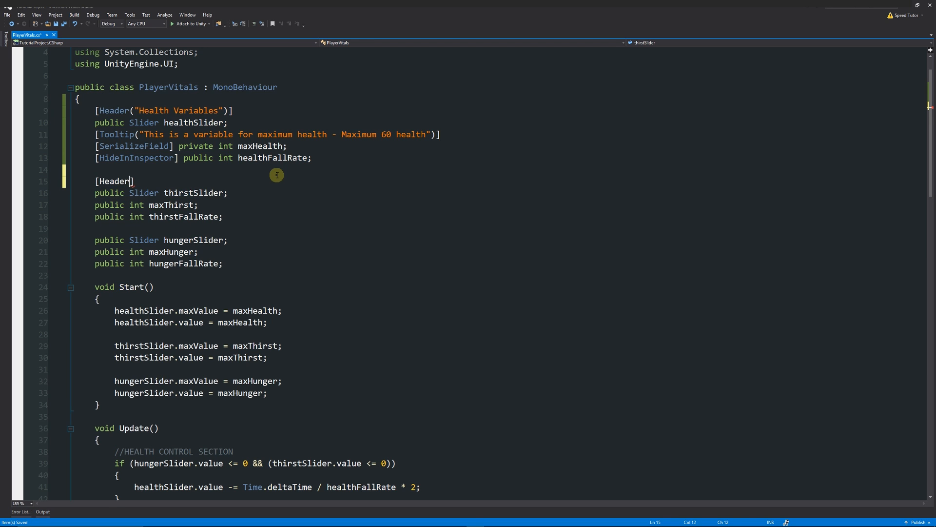
{"action": "type", "text": "(\"\")"}
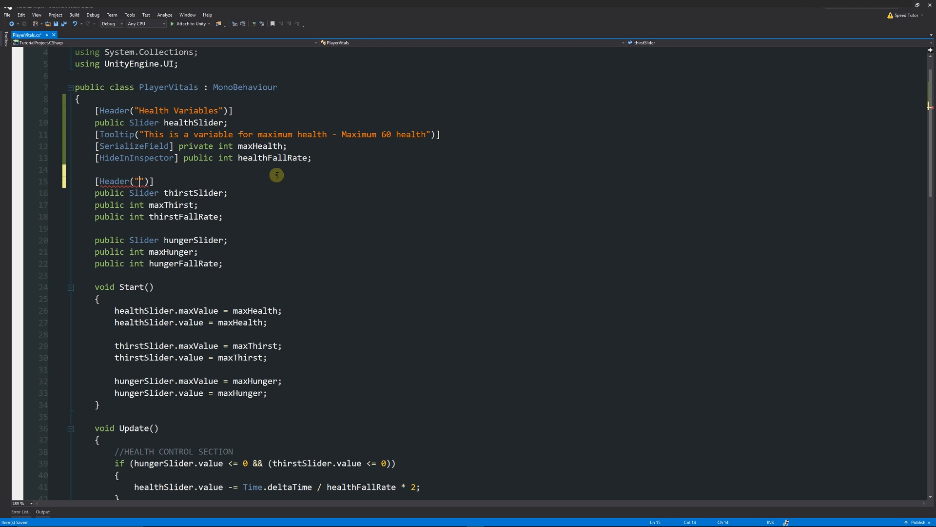
{"action": "type", "text": "Thirst Variables"}
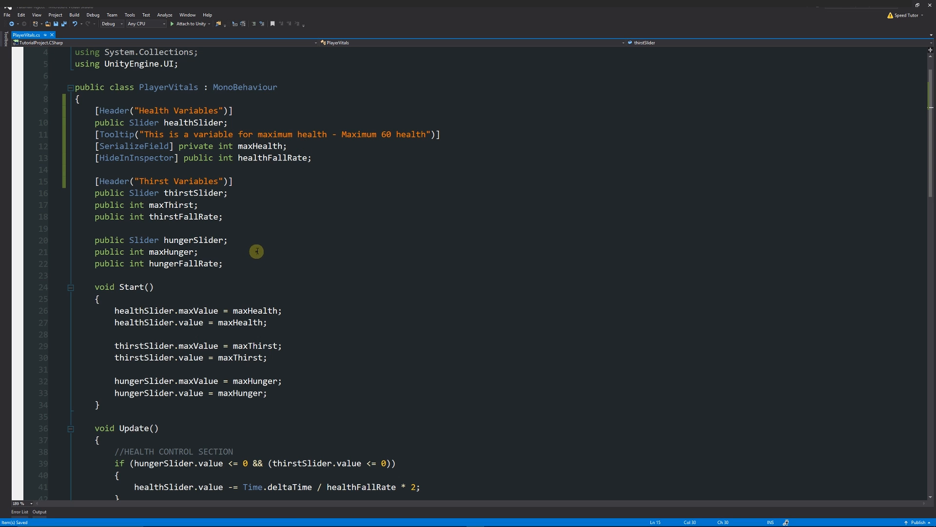
{"action": "mouse_move", "coordinate": [252, 212]}
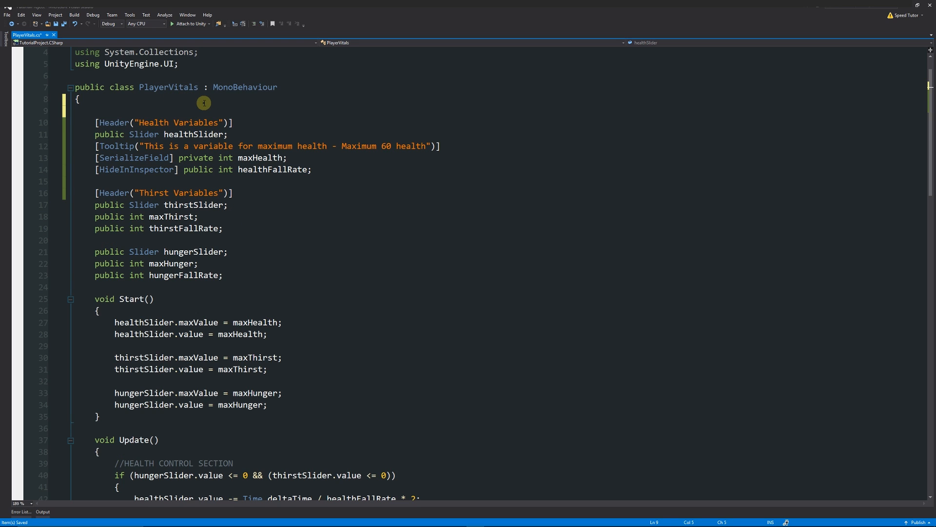
Step: Wrap the health fields in #region Health variable region … #endregion and collapse it
{"action": "left_click", "coordinate": [95, 110]}
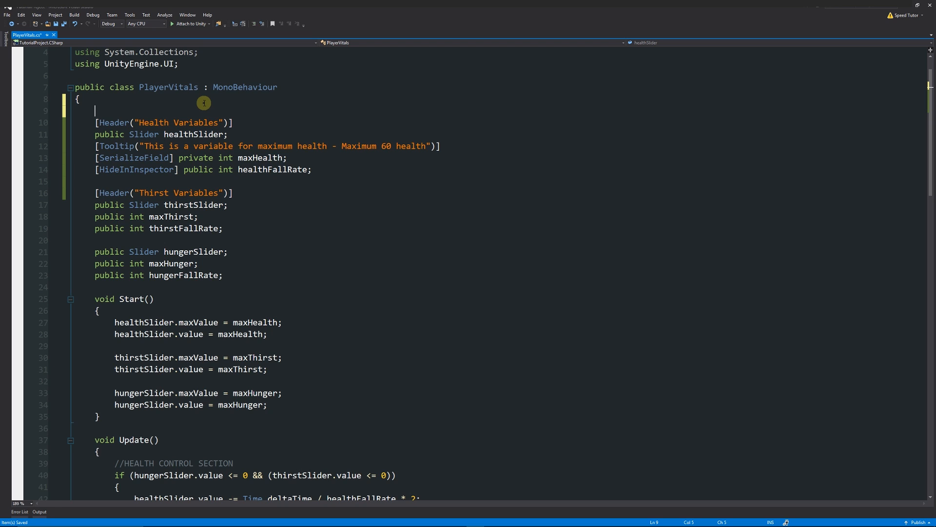
{"action": "type", "text": "#"}
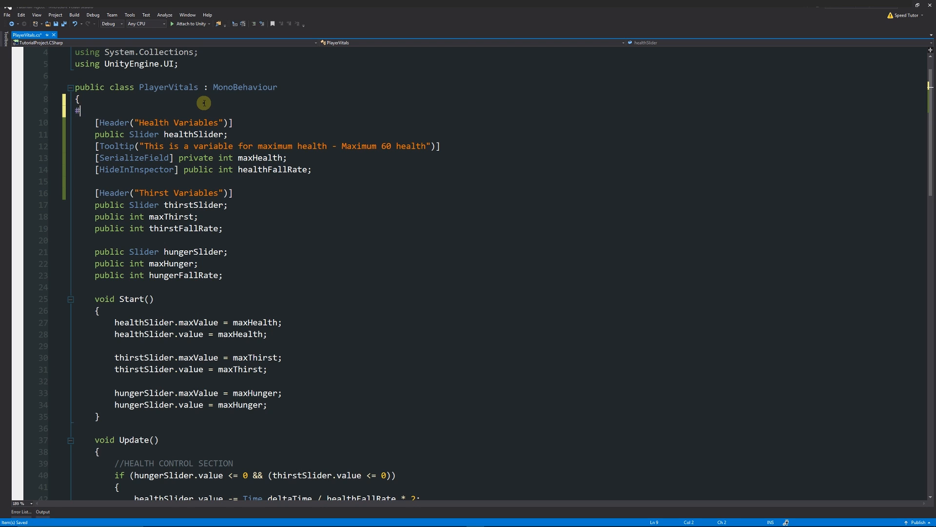
{"action": "type", "text": "region"}
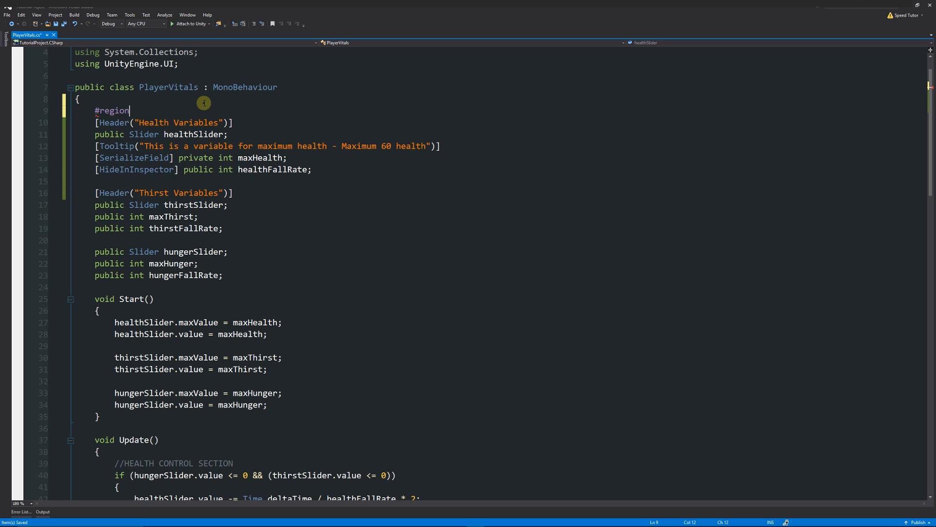
{"action": "type", "text": "MyRegion"}
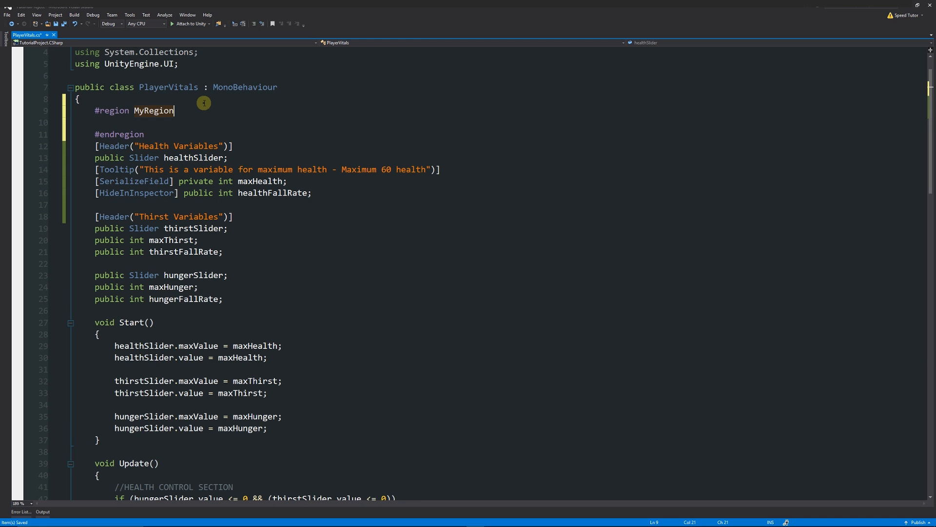
{"action": "type", "text": "Hle"}
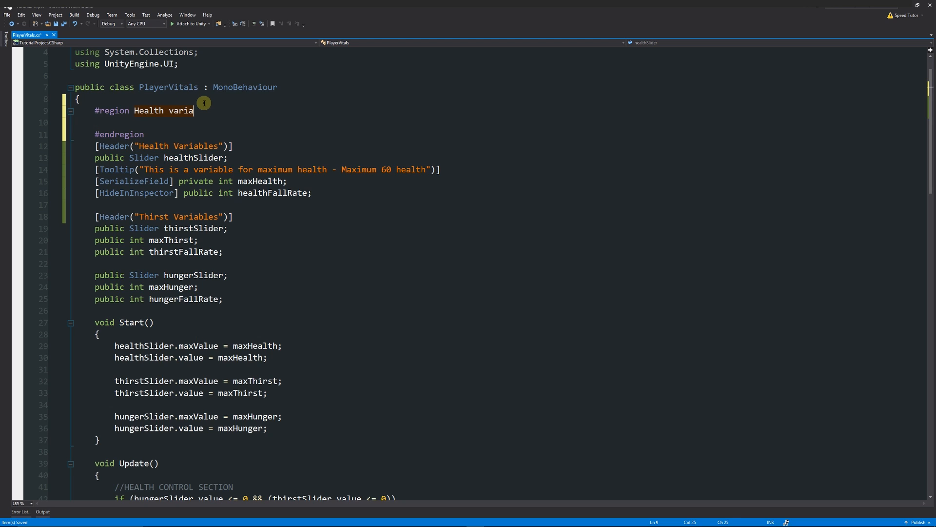
{"action": "type", "text": "ble region"}
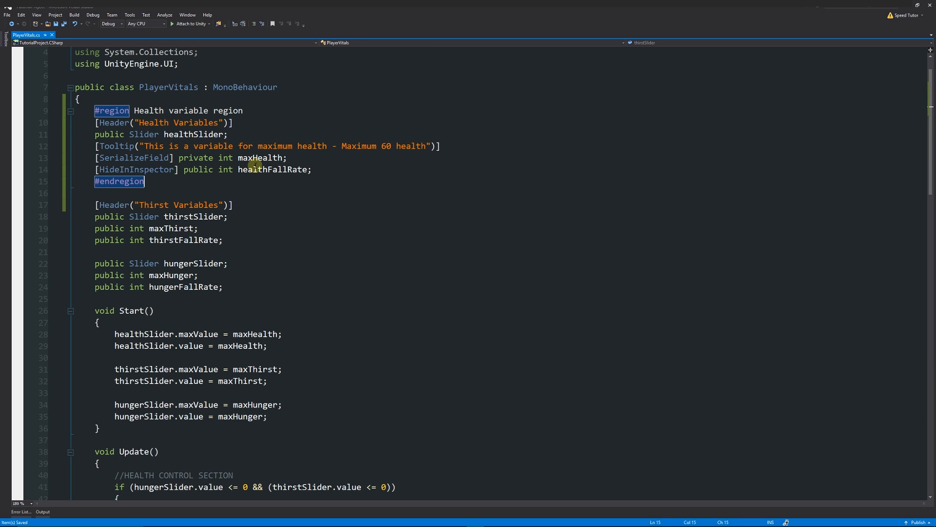
{"action": "mouse_move", "coordinate": [127, 180]}
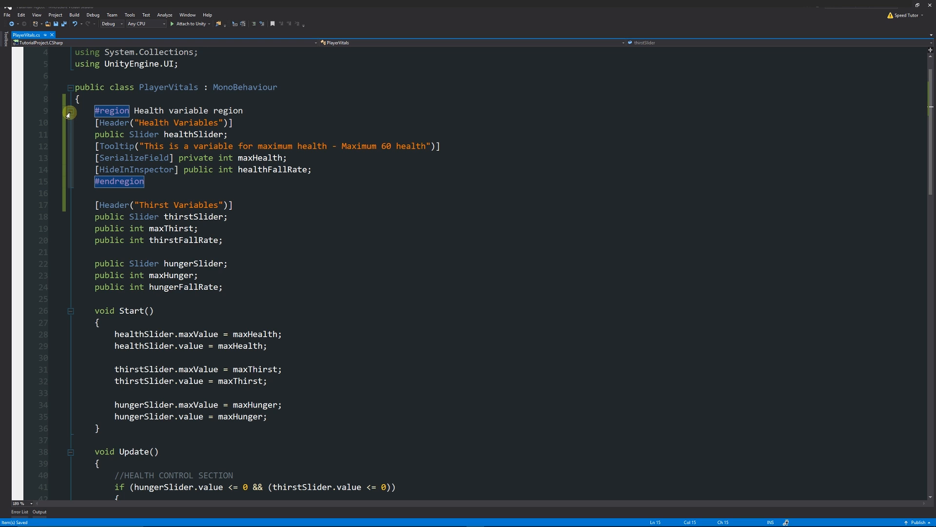
{"action": "left_click", "coordinate": [71, 111]}
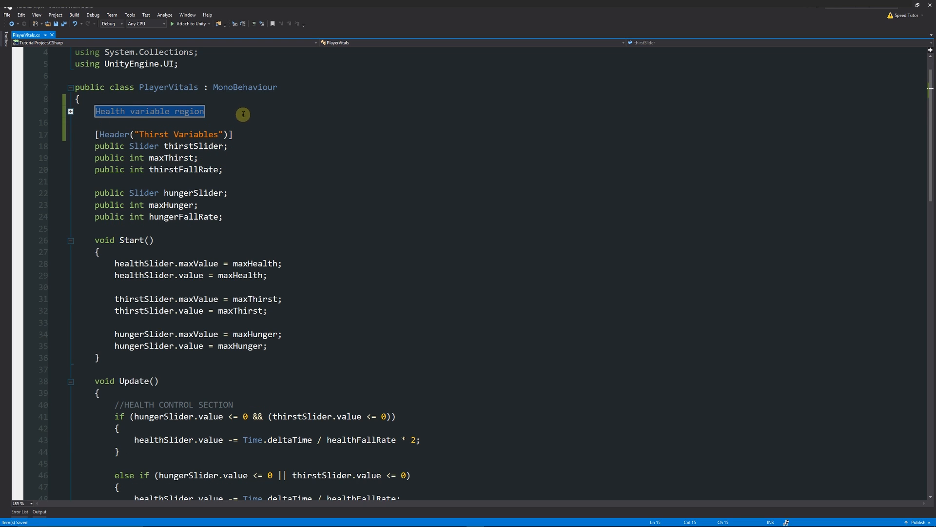
{"action": "mouse_move", "coordinate": [375, 197]}
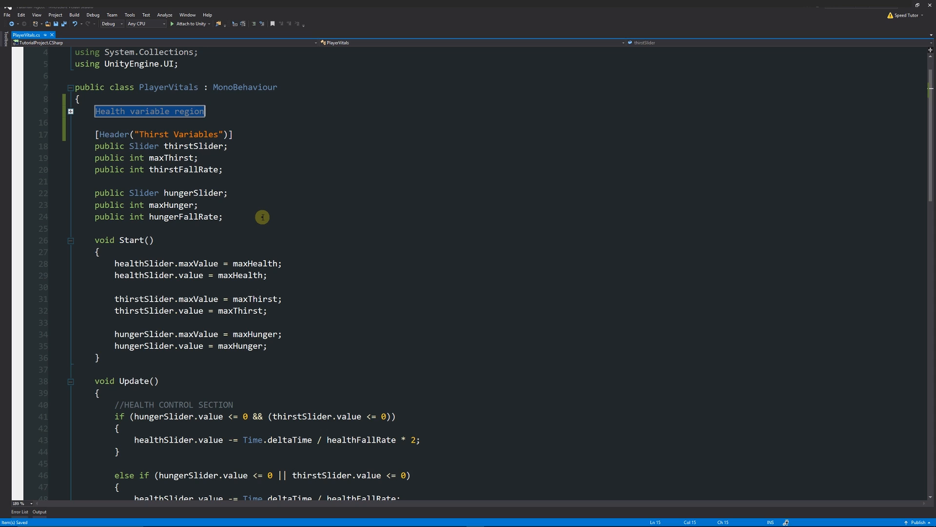
{"action": "mouse_move", "coordinate": [265, 207]}
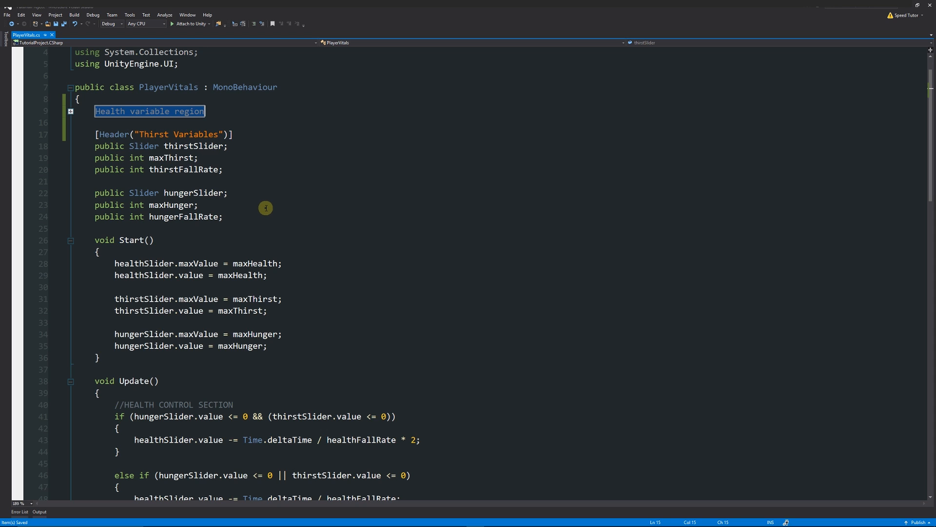
{"action": "scroll", "scroll_direction": "down", "scroll_amount": 3}
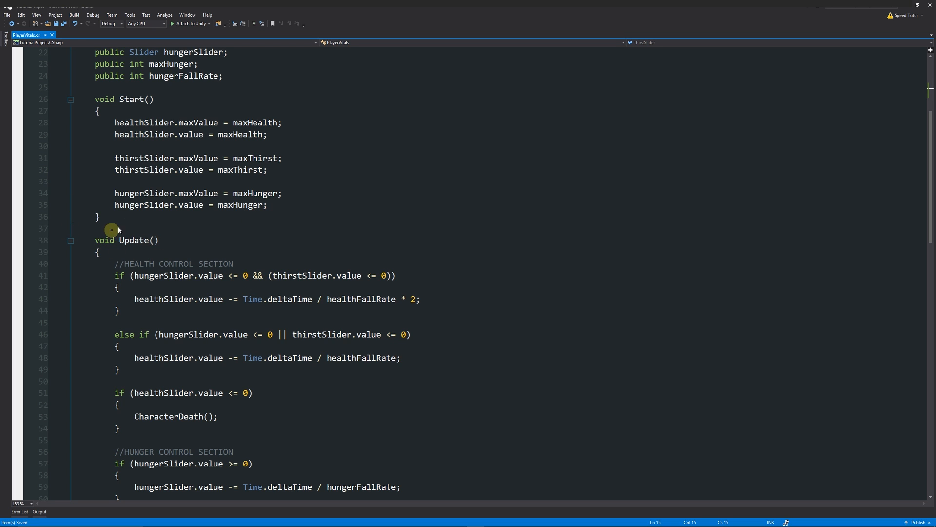
{"action": "scroll", "scroll_direction": "down", "scroll_amount": 3}
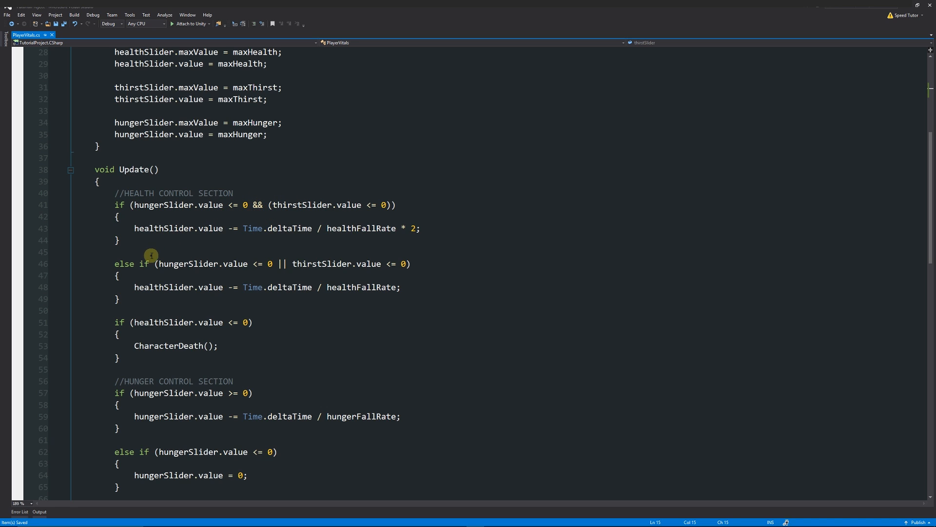
{"action": "type", "text": "//"}
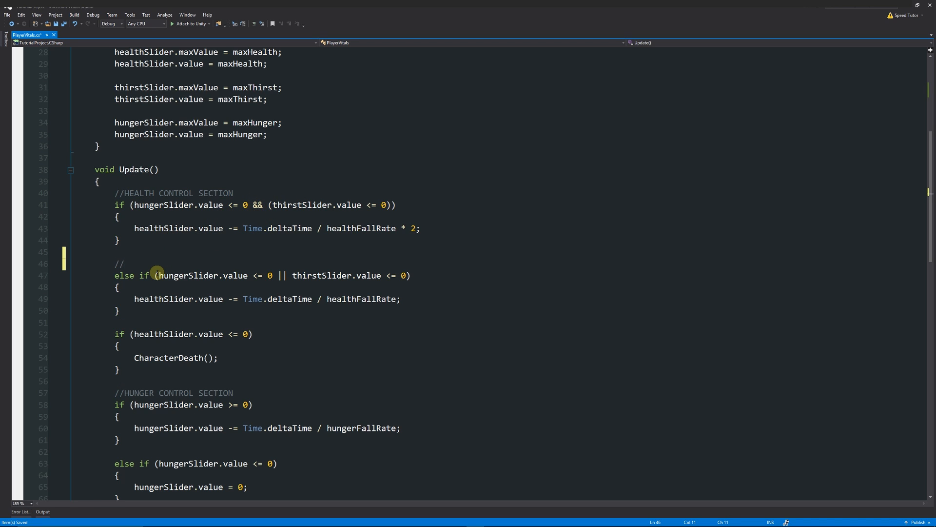
{"action": "type", "text": "LKDFDK"}
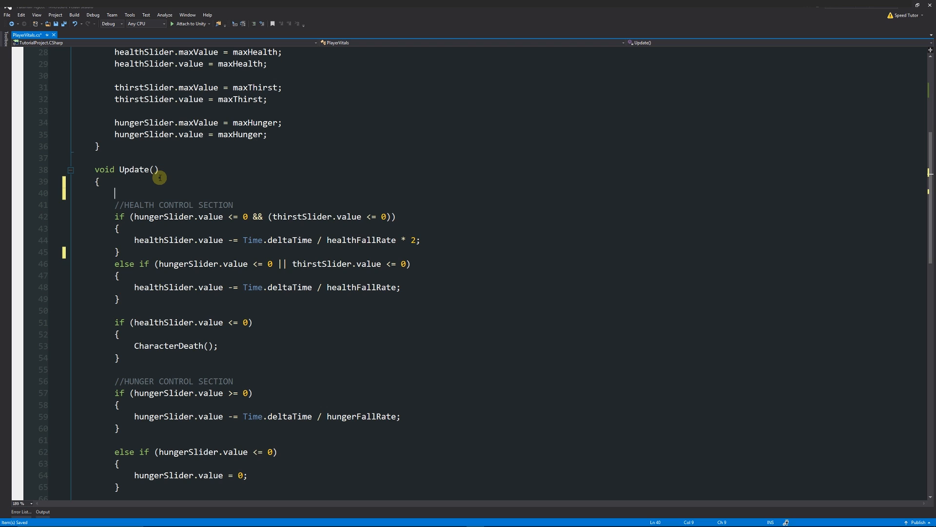
{"action": "type", "text": "#region"}
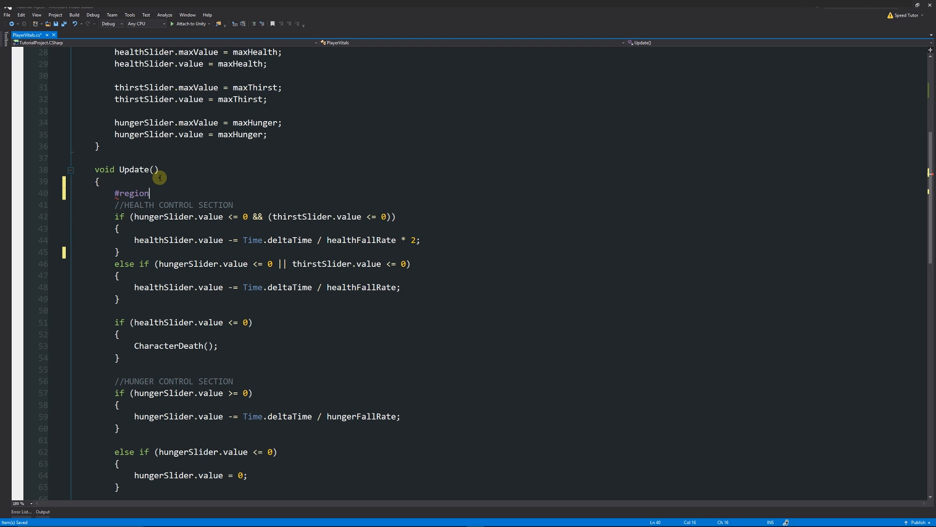
{"action": "type", "text": "\" \""}
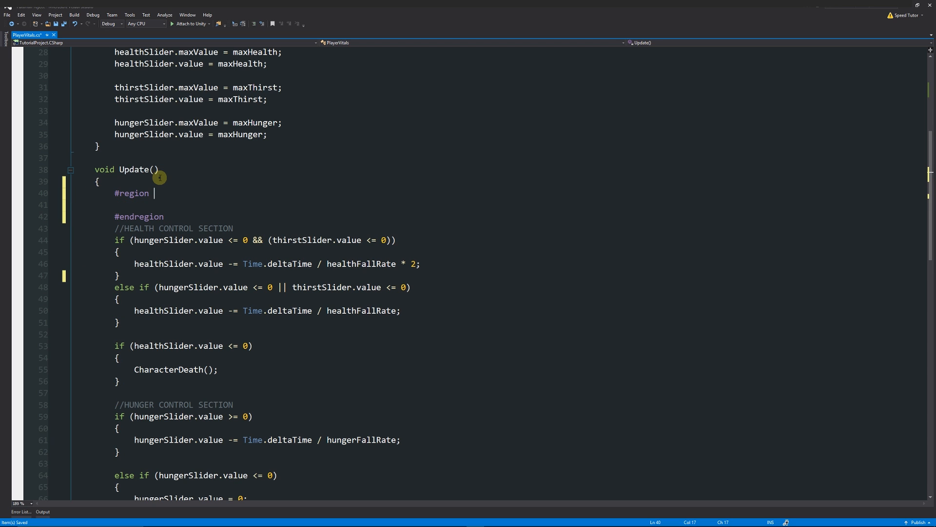
{"action": "type", "text": "Health control"}
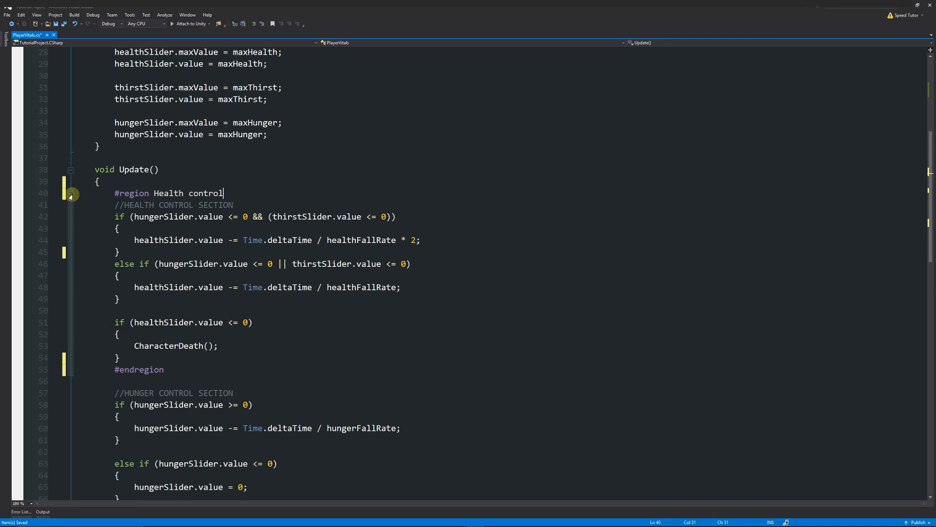
{"action": "left_click", "coordinate": [71, 193]}
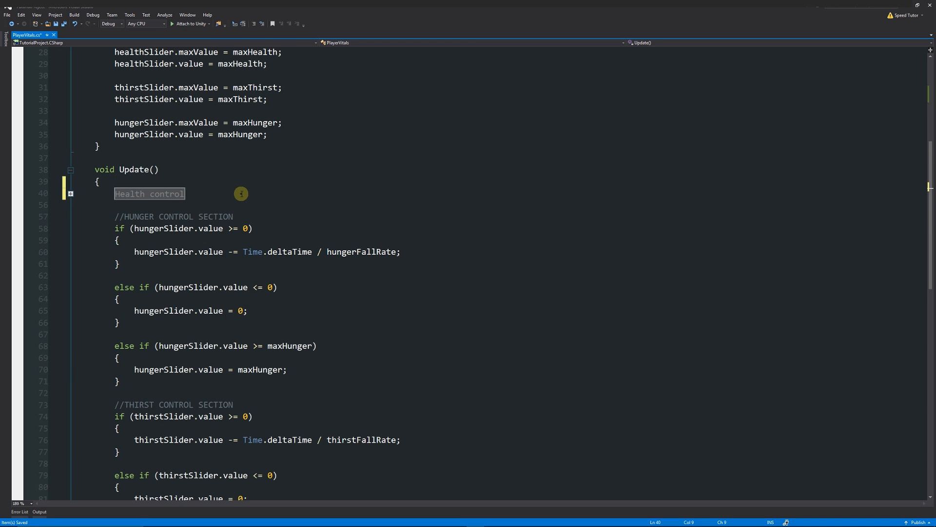
{"action": "left_click", "coordinate": [70, 193]}
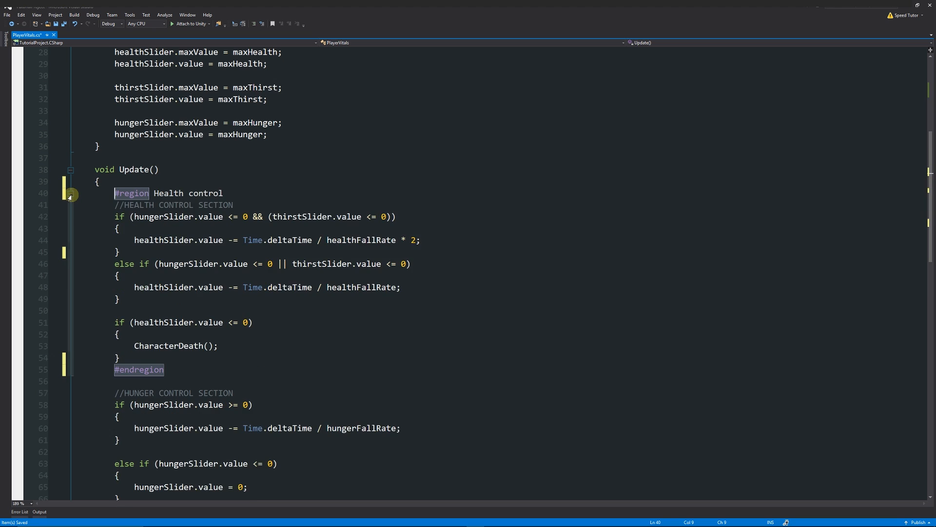
{"action": "left_click", "coordinate": [70, 193]}
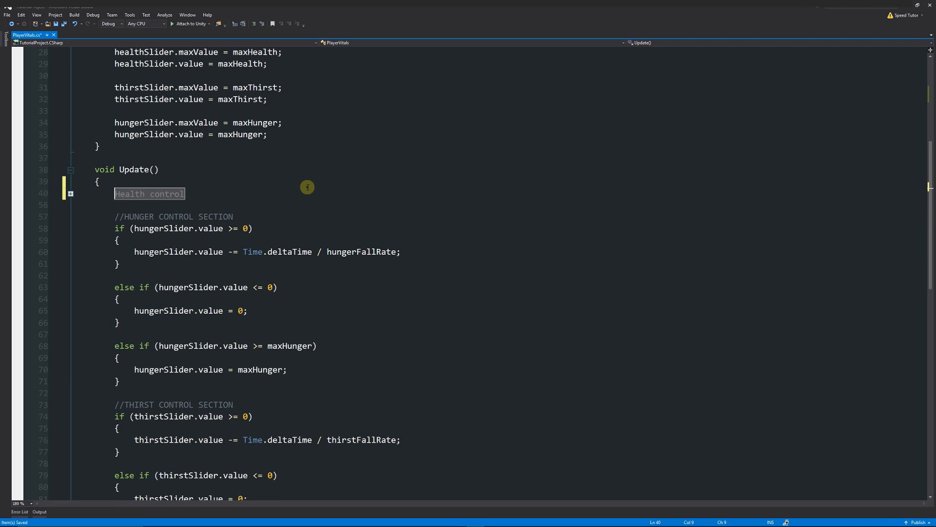
{"action": "mouse_move", "coordinate": [284, 185]}
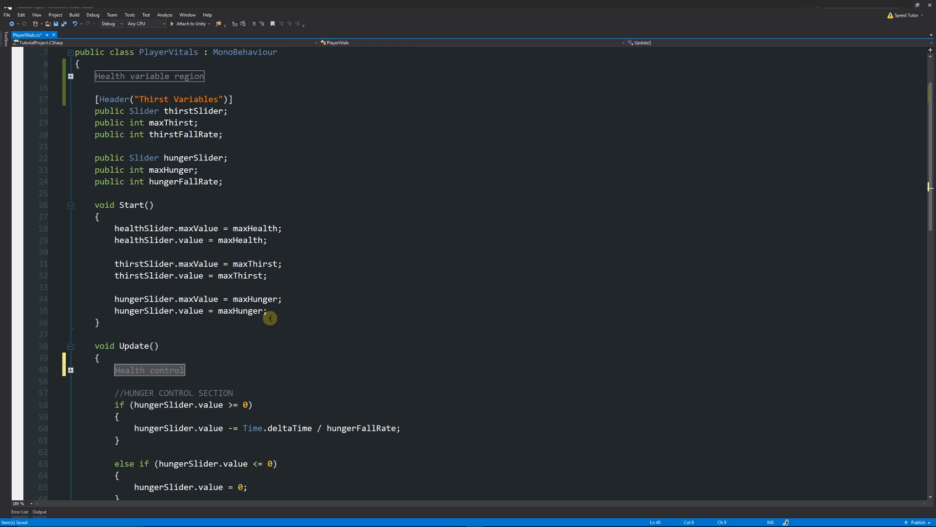
{"action": "mouse_move", "coordinate": [202, 219]}
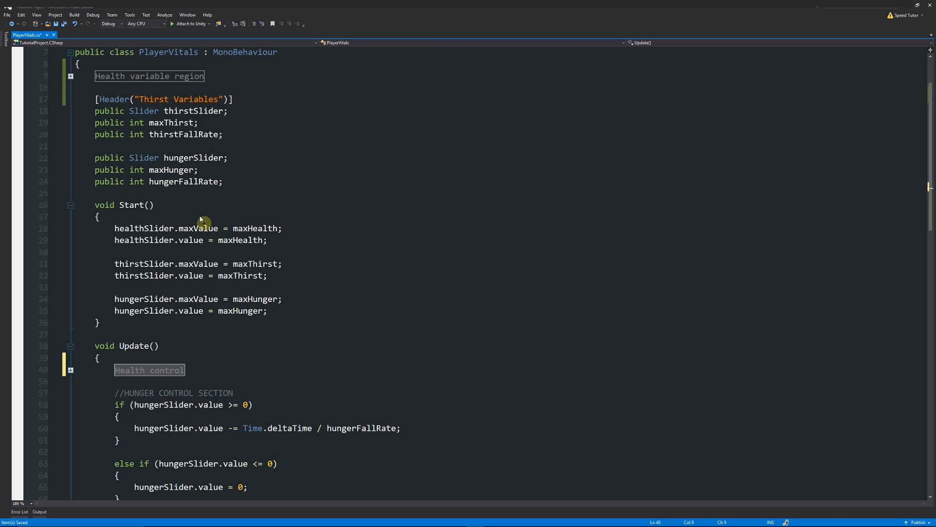
{"action": "mouse_move", "coordinate": [167, 228]}
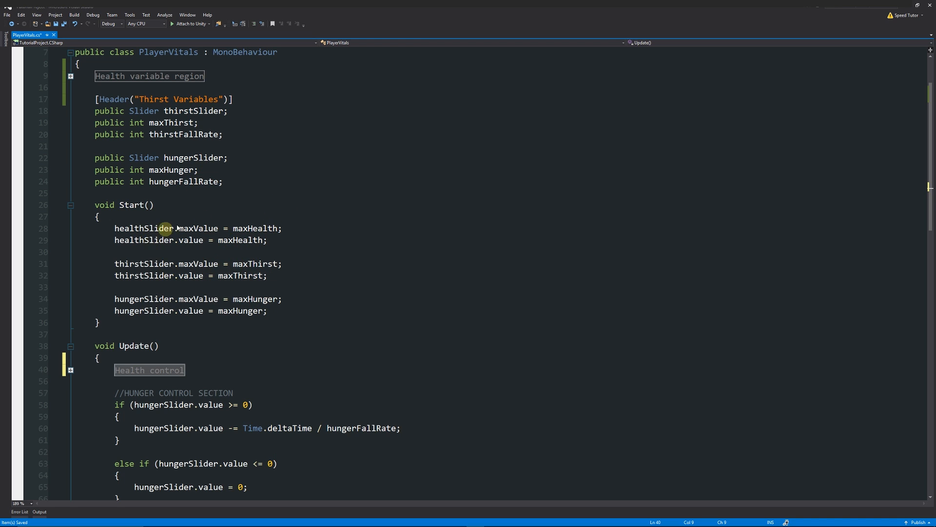
{"action": "scroll", "scroll_direction": "down", "scroll_amount": 3}
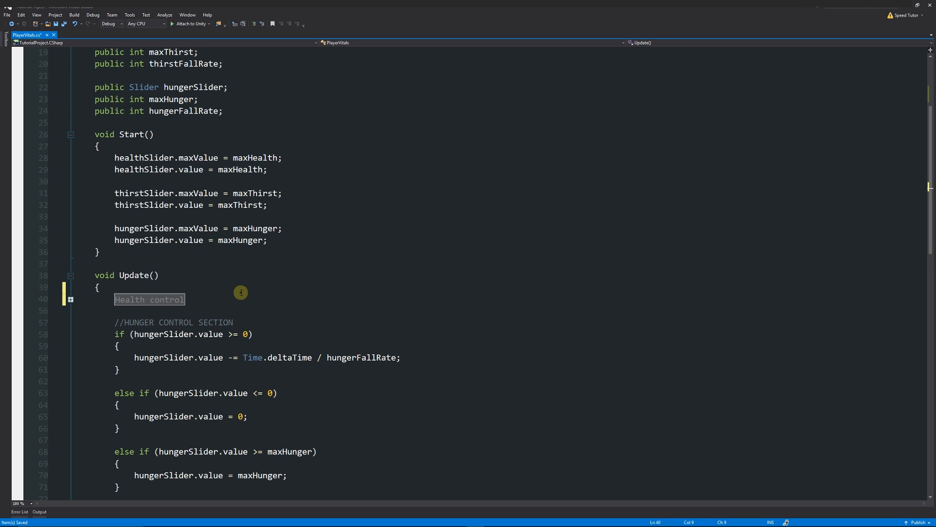
{"action": "mouse_move", "coordinate": [231, 343]}
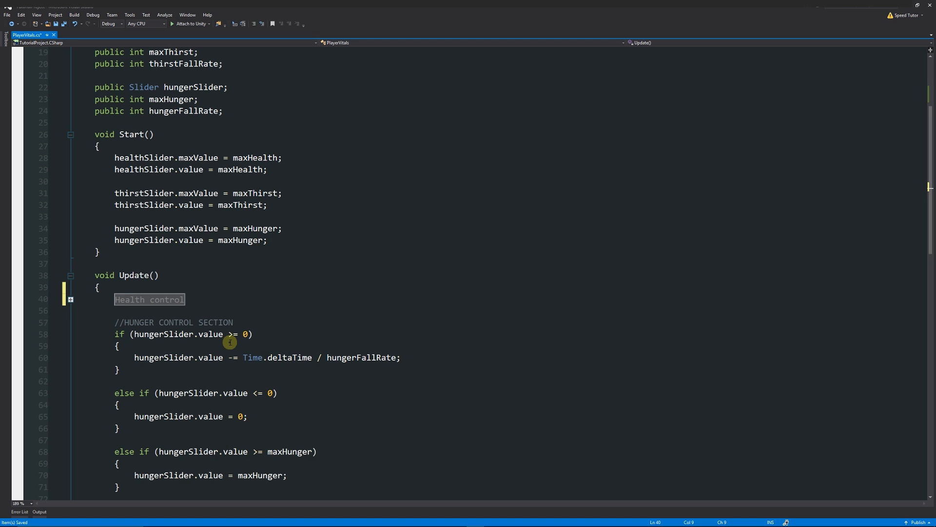
{"action": "mouse_move", "coordinate": [284, 272]}
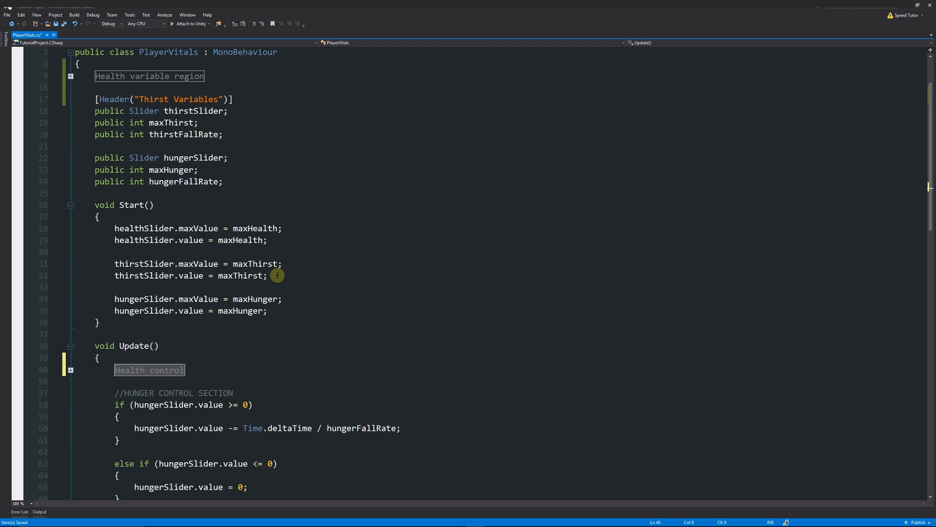
{"action": "mouse_move", "coordinate": [144, 110]}
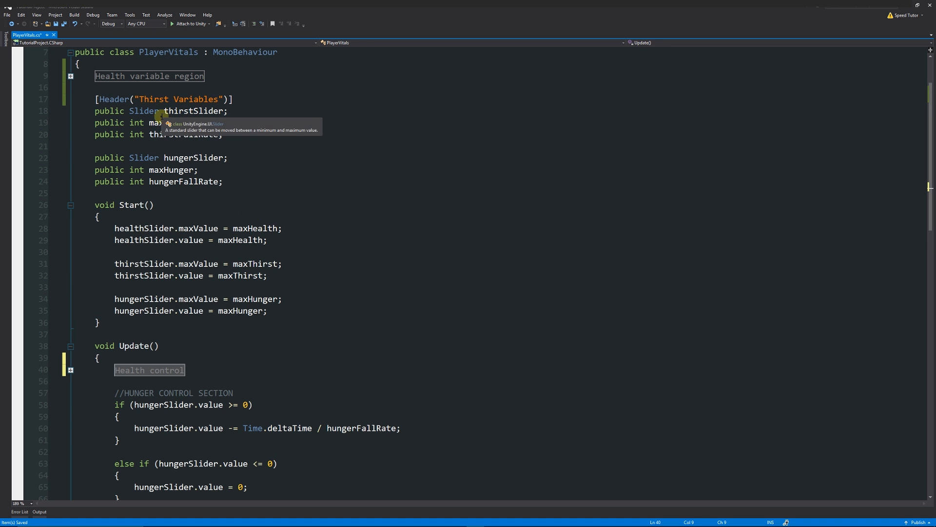
{"action": "mouse_move", "coordinate": [279, 153]}
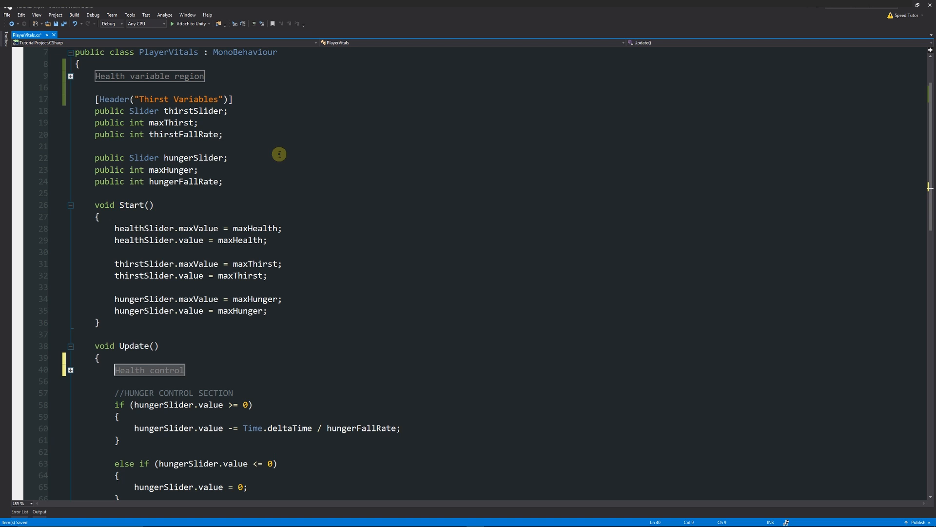
{"action": "scroll", "scroll_direction": "down", "scroll_amount": 3}
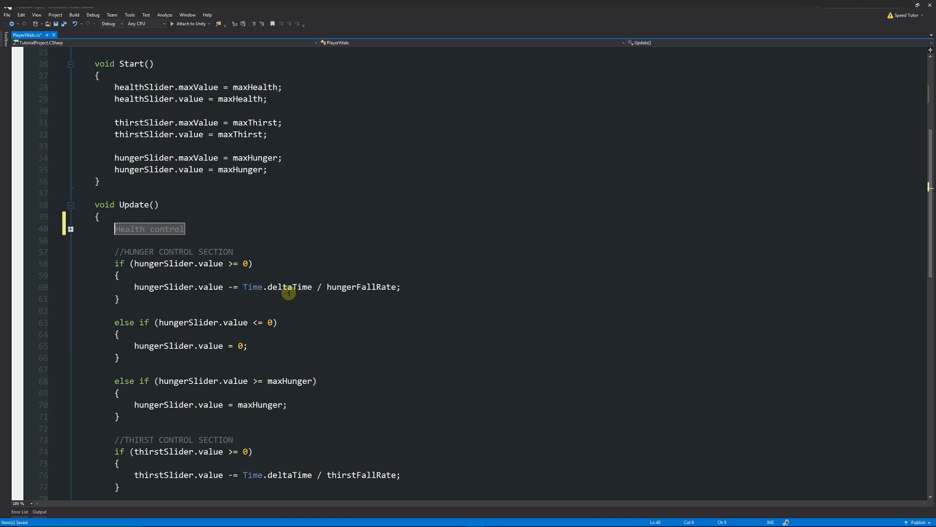
{"action": "mouse_move", "coordinate": [241, 263]}
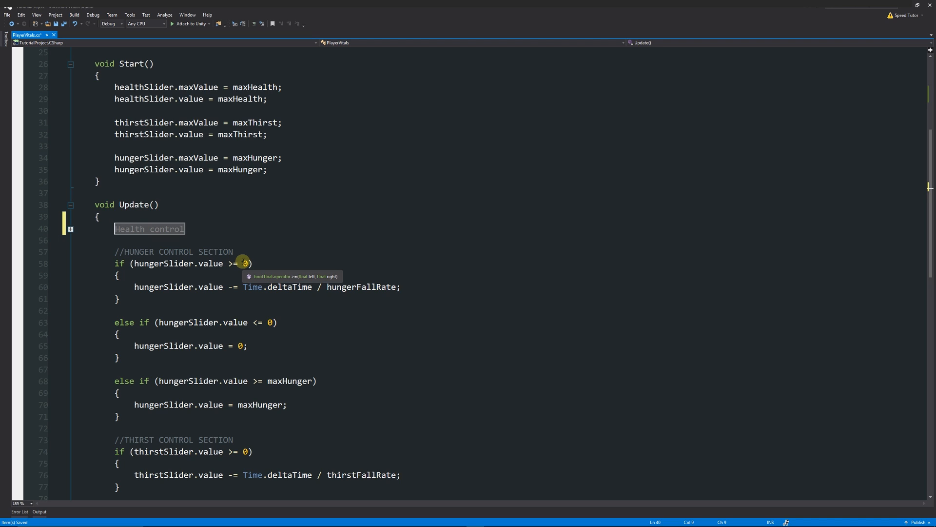
{"action": "mouse_move", "coordinate": [309, 275]}
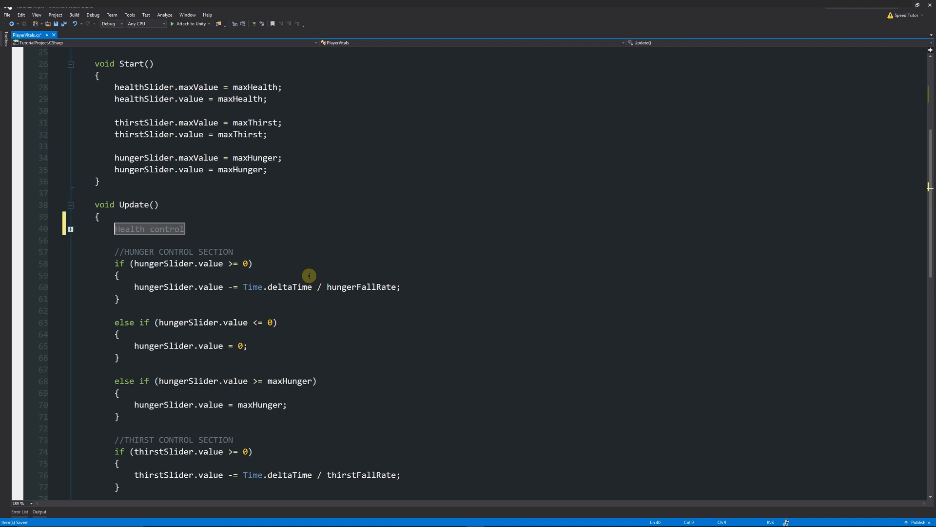
{"action": "scroll", "scroll_direction": "down", "scroll_amount": 3}
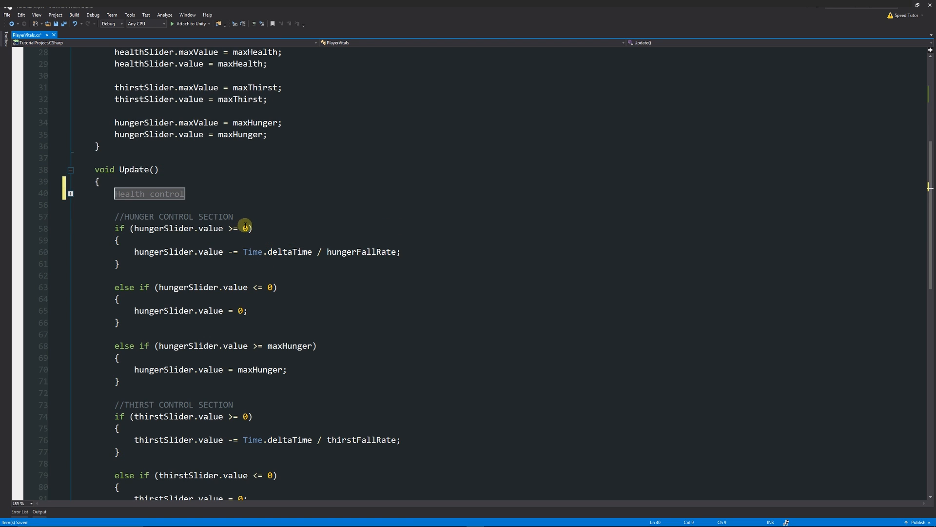
{"action": "scroll", "scroll_direction": "down", "scroll_amount": 3}
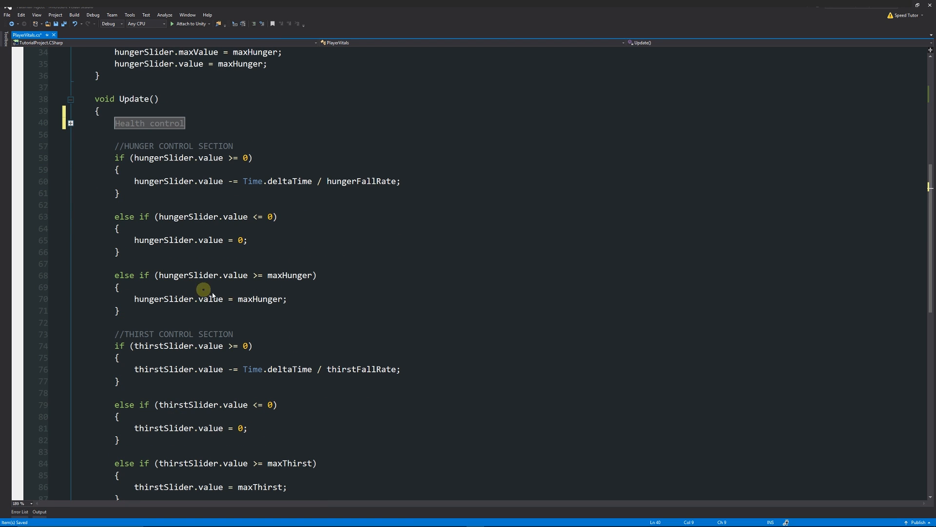
{"action": "mouse_move", "coordinate": [251, 349]}
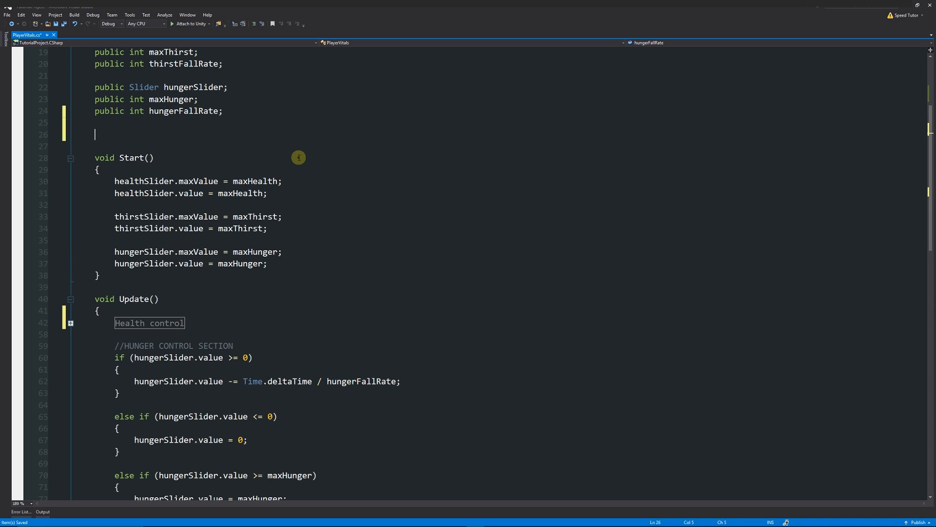
Step: Declare a [HideInInspector] private int minimumValue = 0 field below hungerFallRate
{"action": "type", "text": "[ser"}
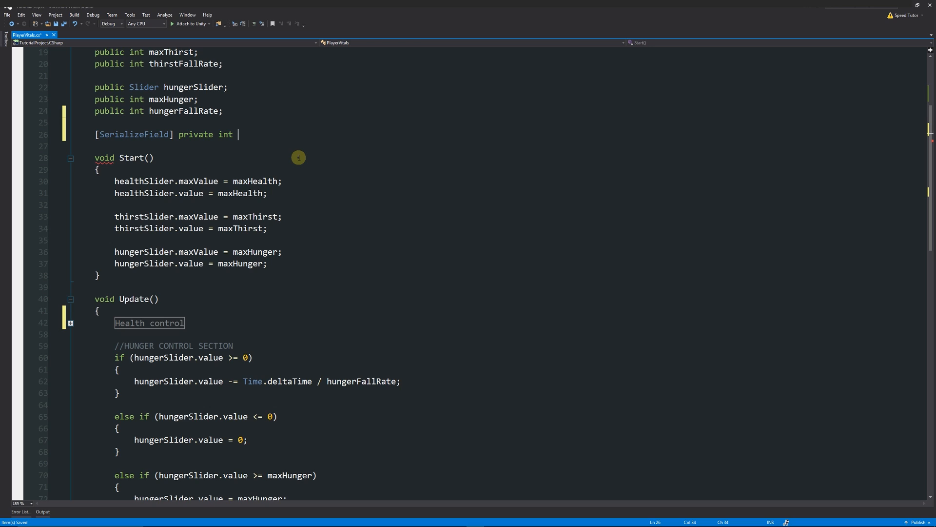
{"action": "type", "text": "minimum"}
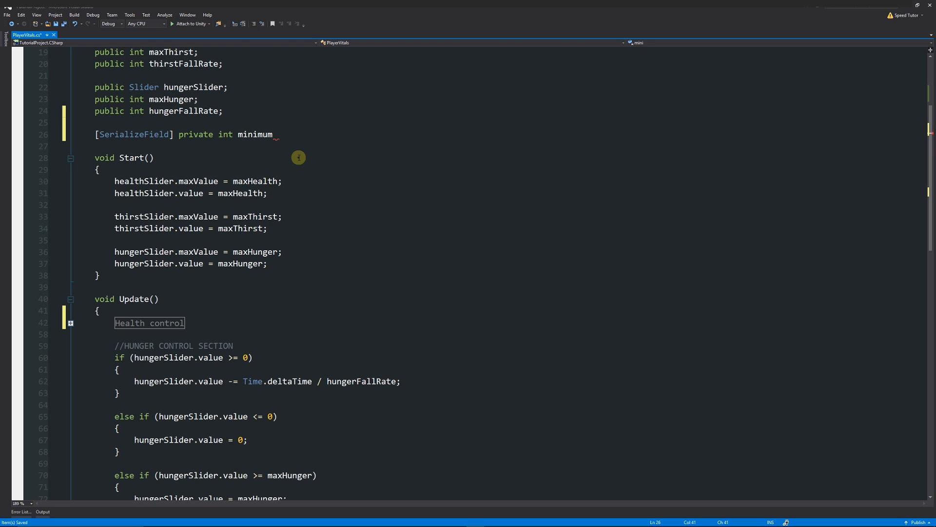
{"action": "type", "text": "Value = 0;"}
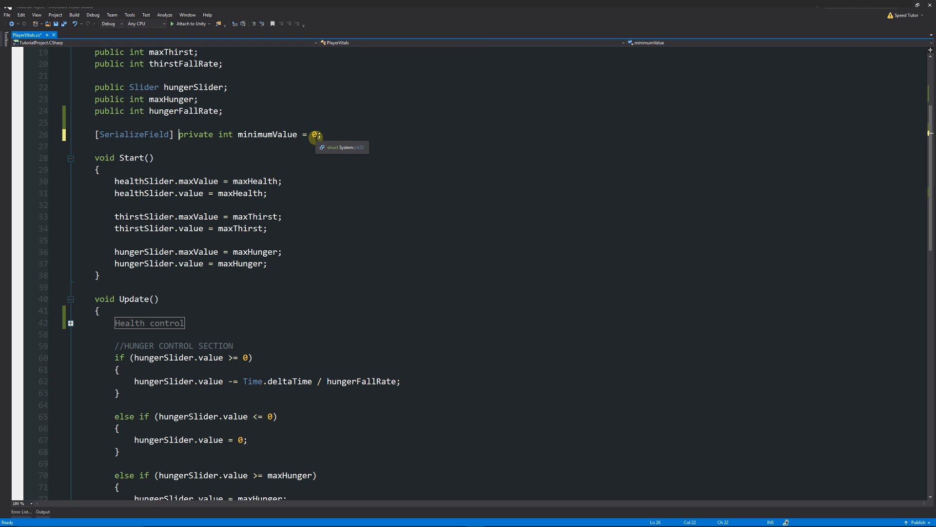
{"action": "key", "text": "ctrl+s"}
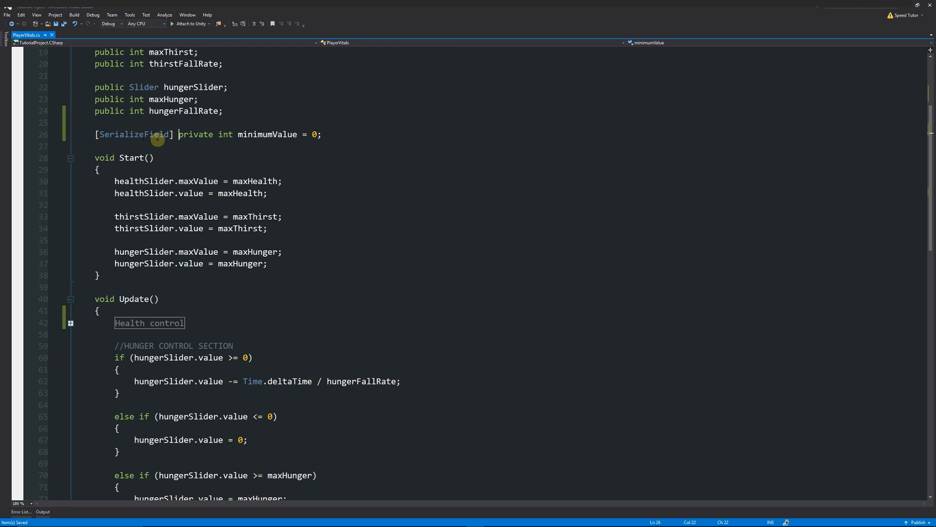
{"action": "double_click", "coordinate": [135, 134]}
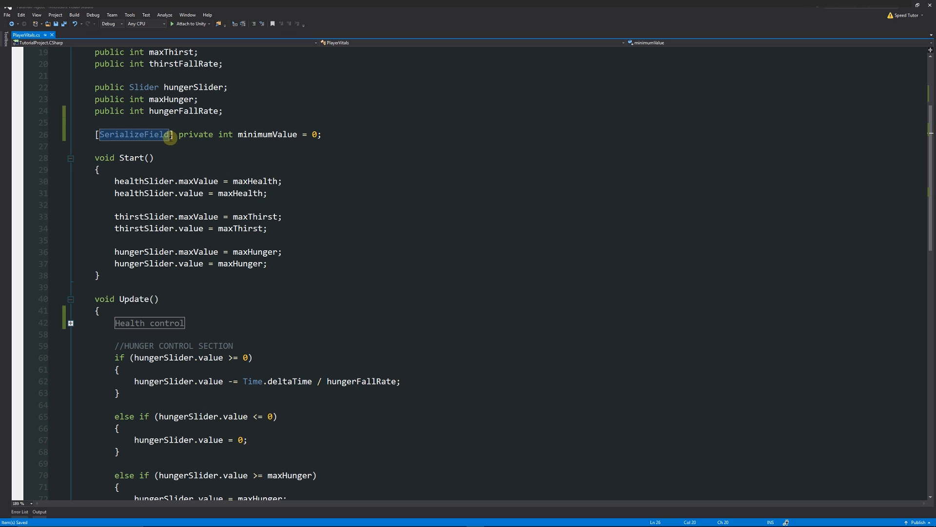
{"action": "type", "text": "HideInInspector"}
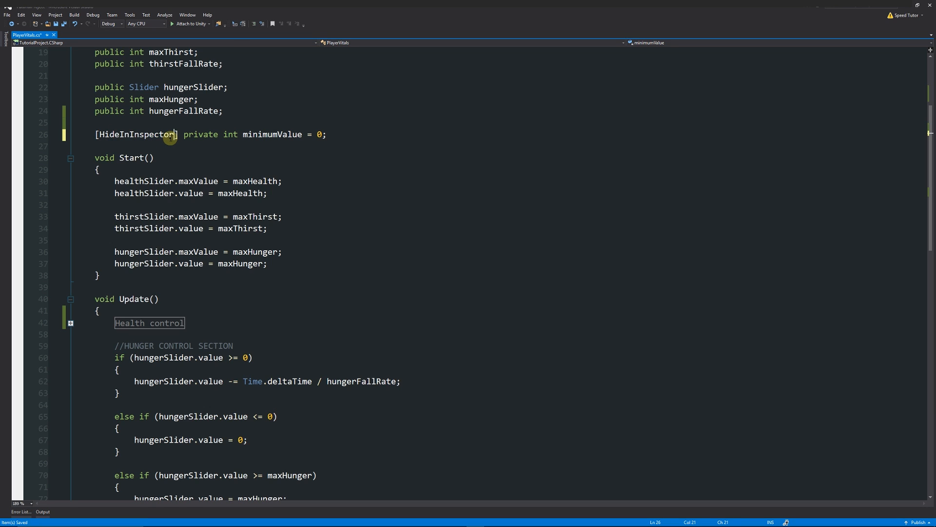
{"action": "mouse_move", "coordinate": [272, 133]}
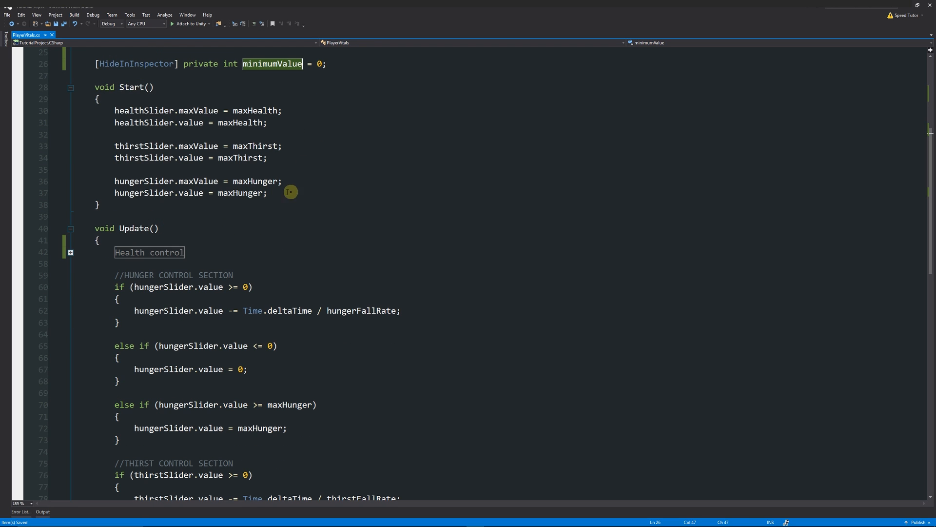
Step: Replace the 0 literals in the hunger and thirst checks with minimumValue
{"action": "type", "text": "minimumValue"}
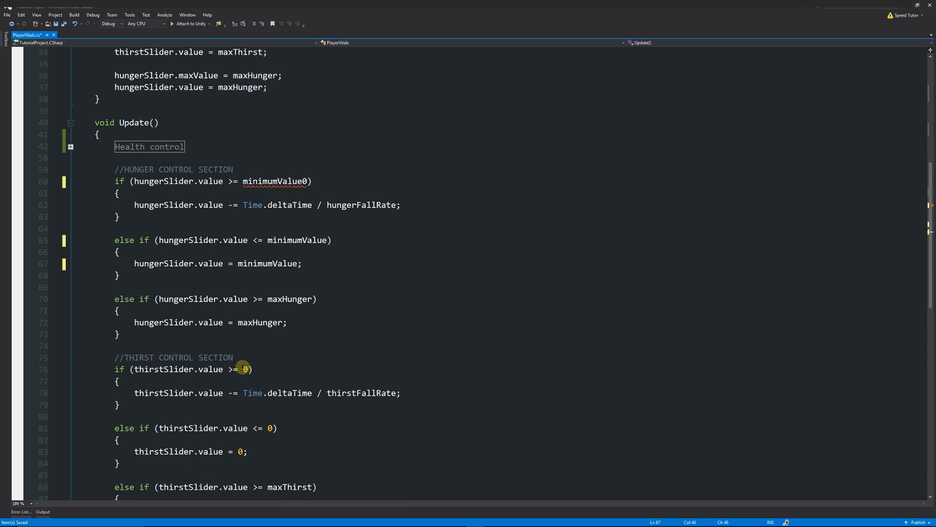
{"action": "type", "text": "minimumValue"}
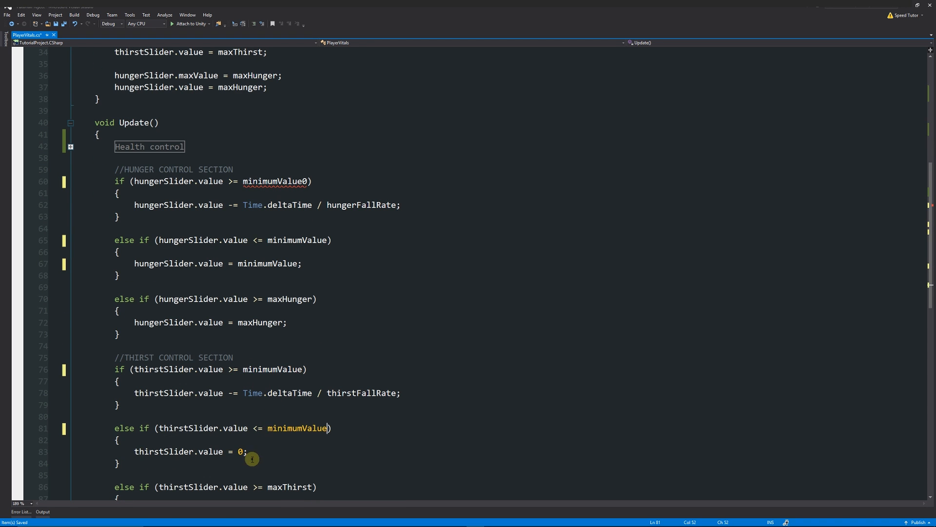